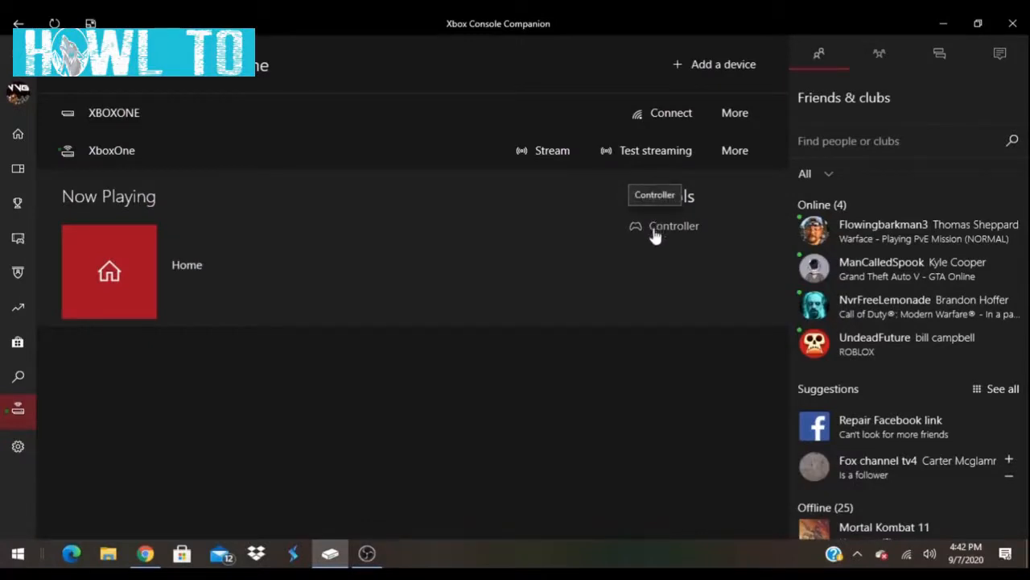
mouse_move(453, 394)
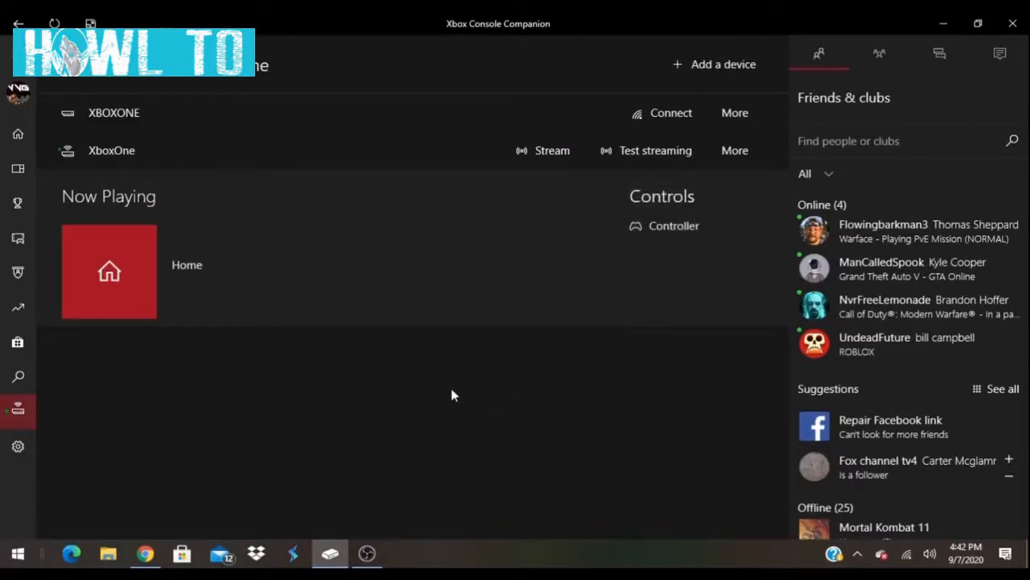
mouse_move(306, 411)
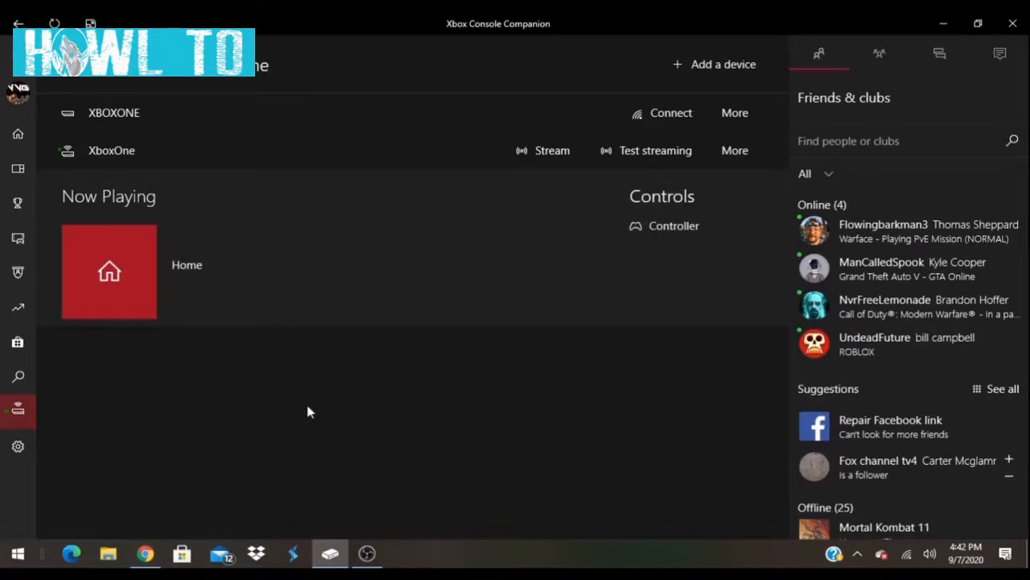
mouse_move(47, 379)
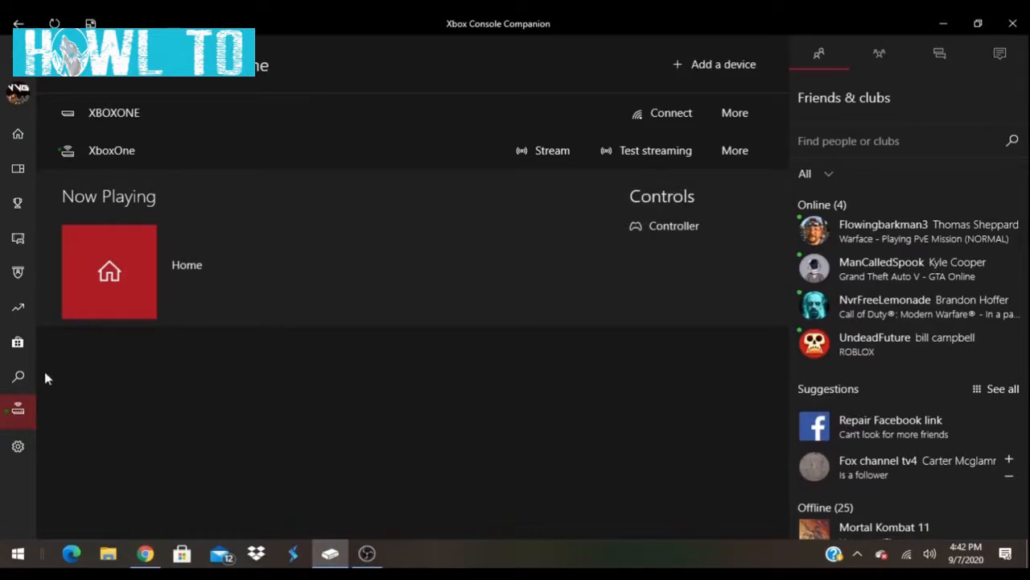
mouse_move(18, 409)
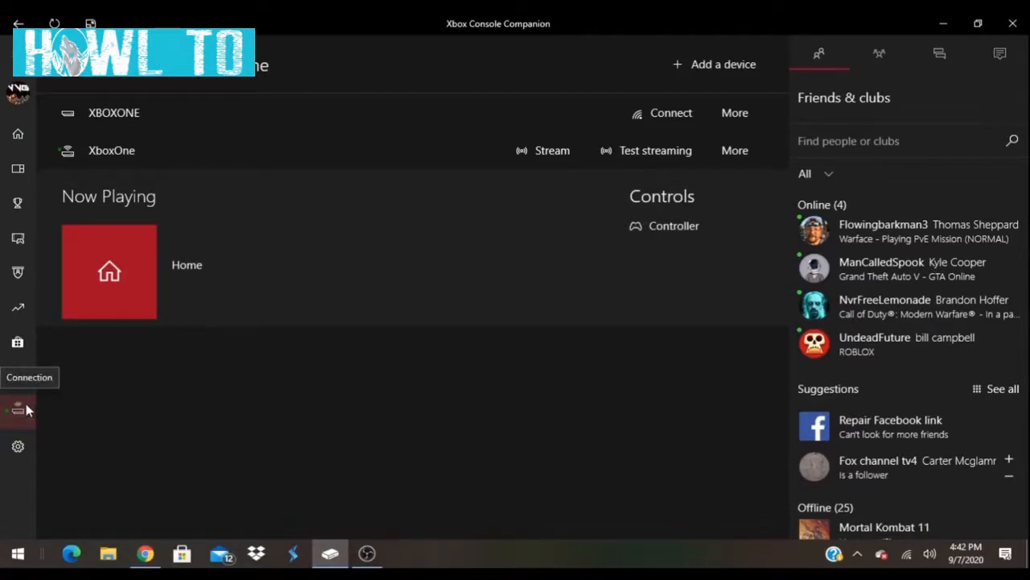
mouse_move(209, 403)
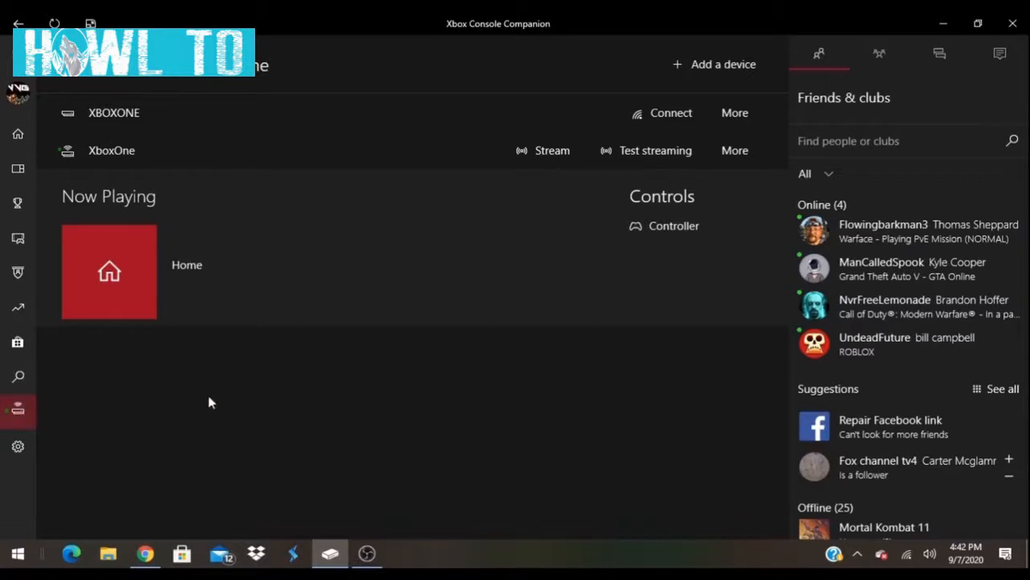
mouse_move(581, 127)
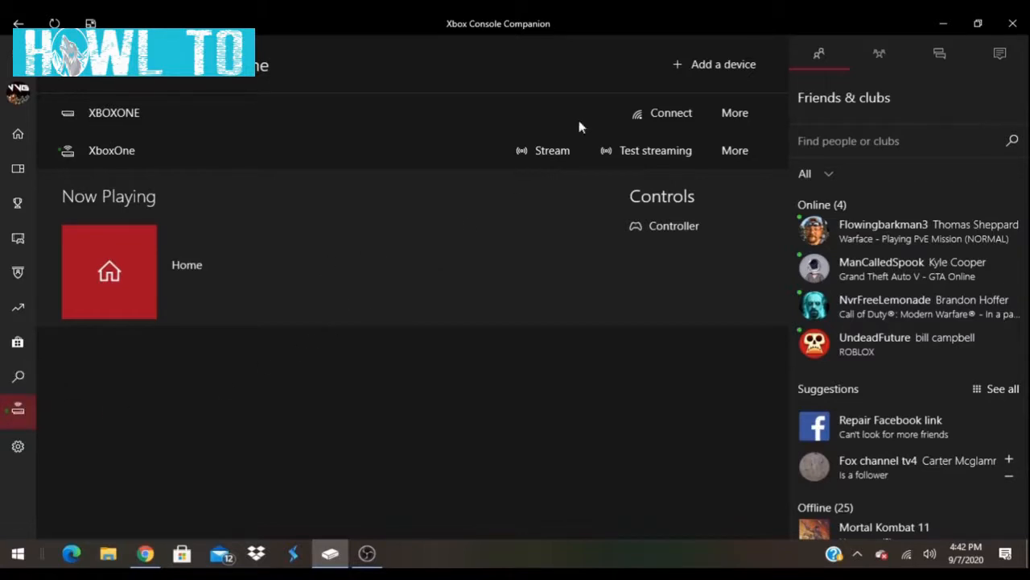
mouse_move(647, 131)
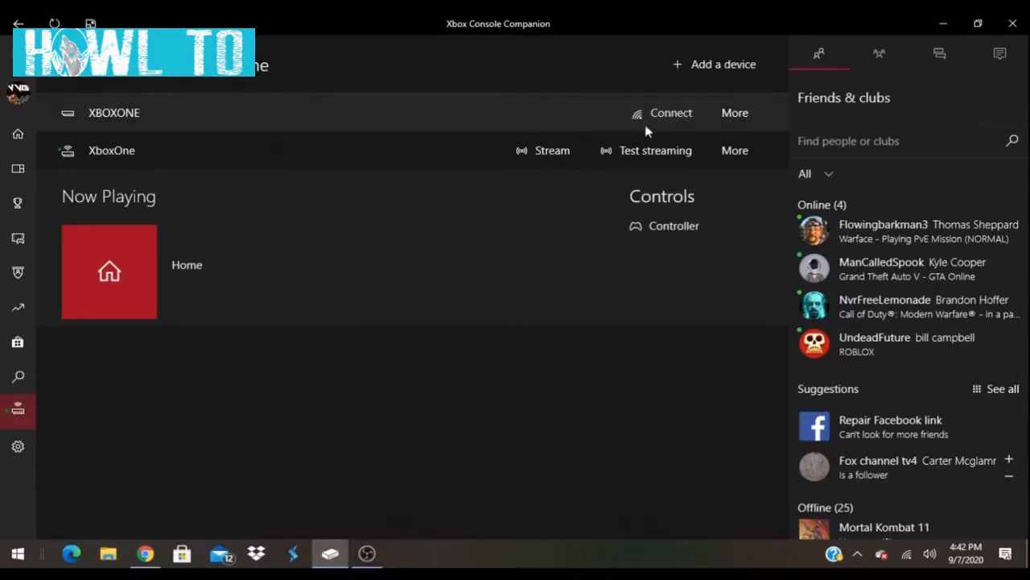
mouse_move(328, 299)
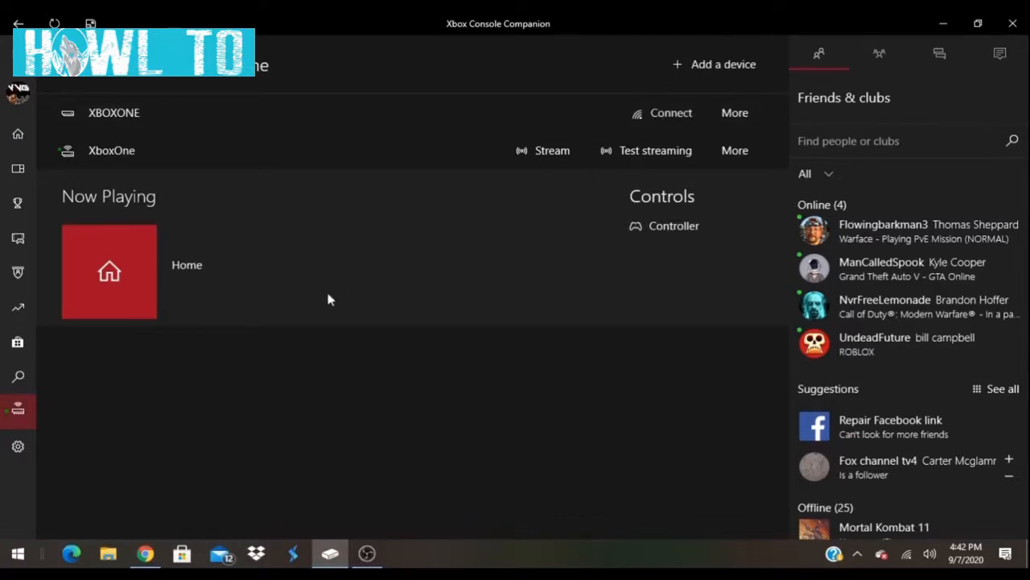
mouse_move(470, 356)
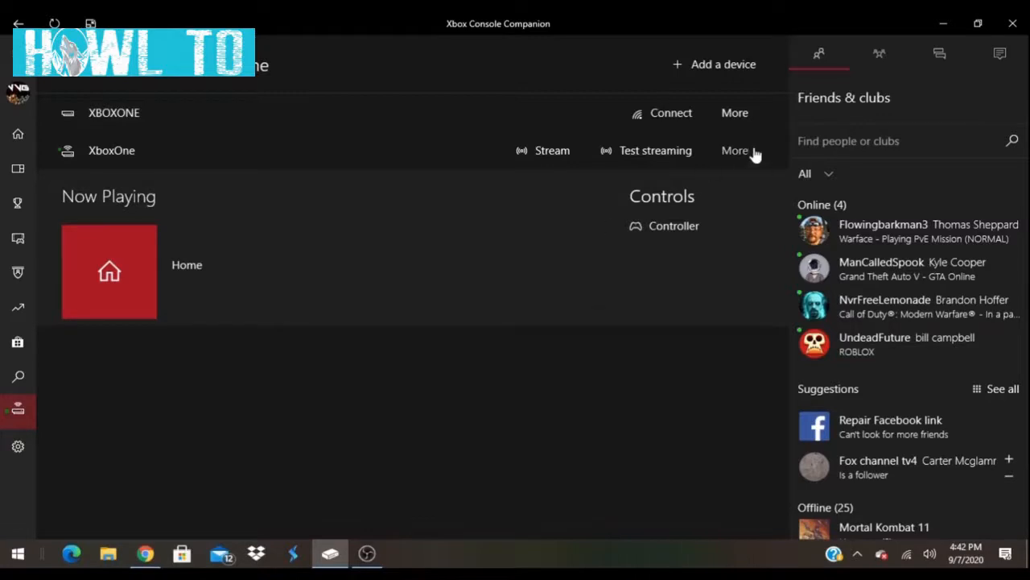
mouse_move(539, 177)
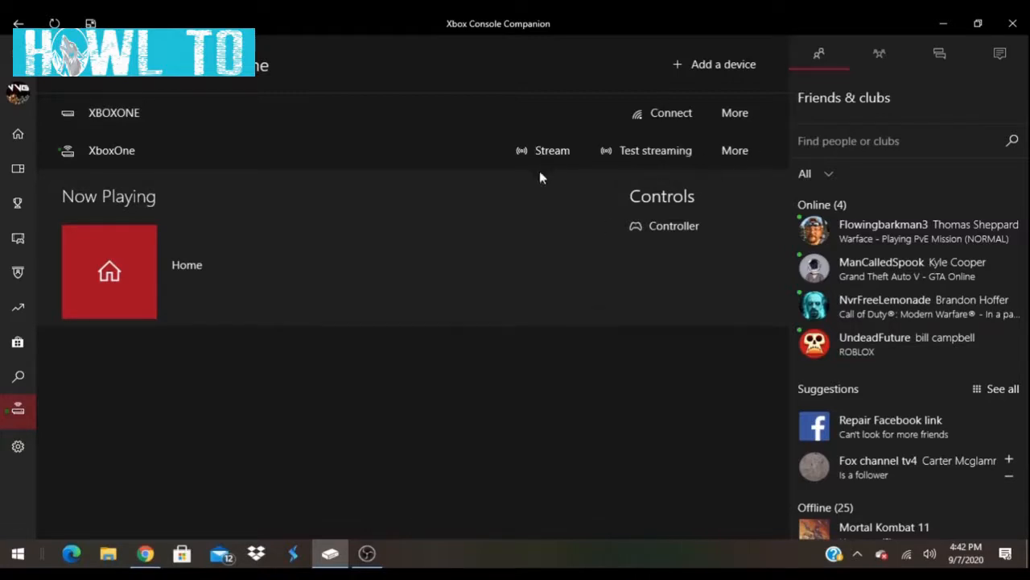
mouse_move(541, 157)
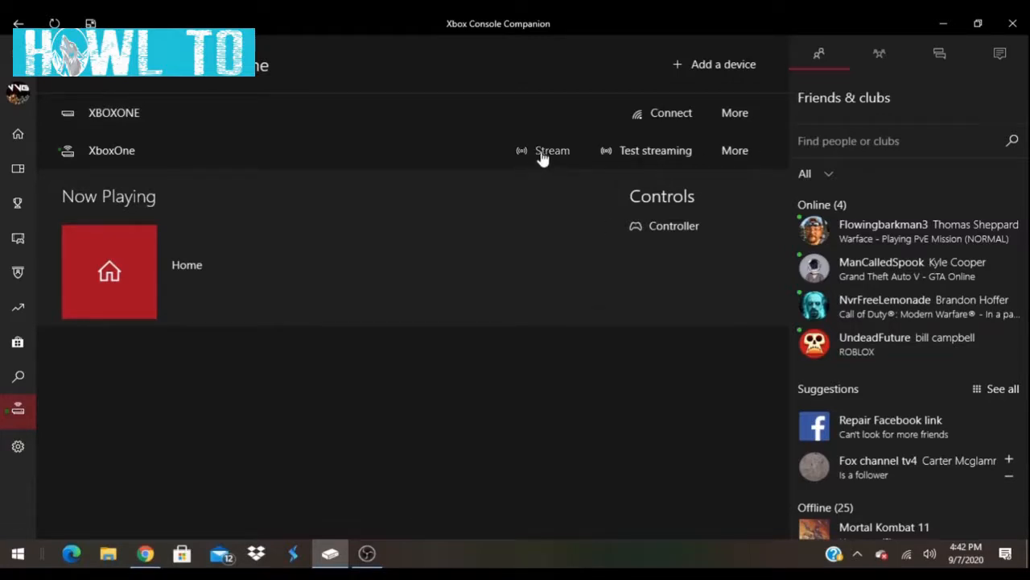
Stream the Xbox One to the PC despite the no-controller warning, and open the streaming quality list
click(551, 151)
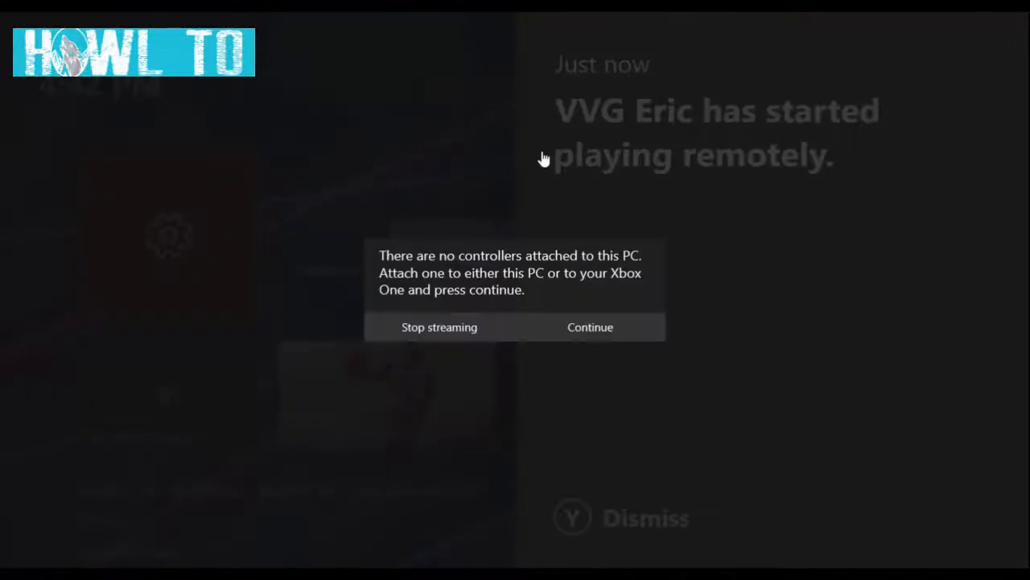
click(590, 327)
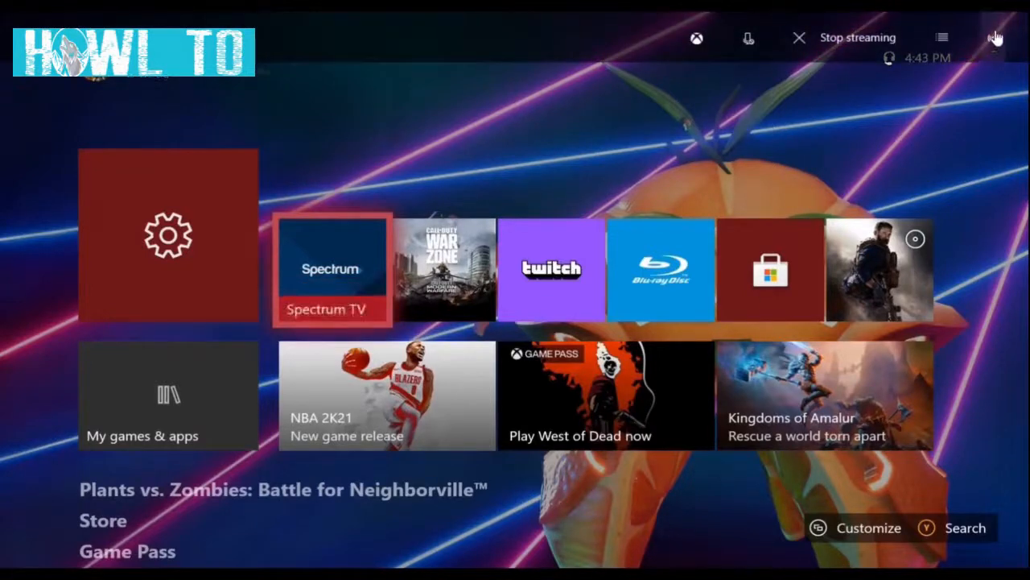
click(996, 37)
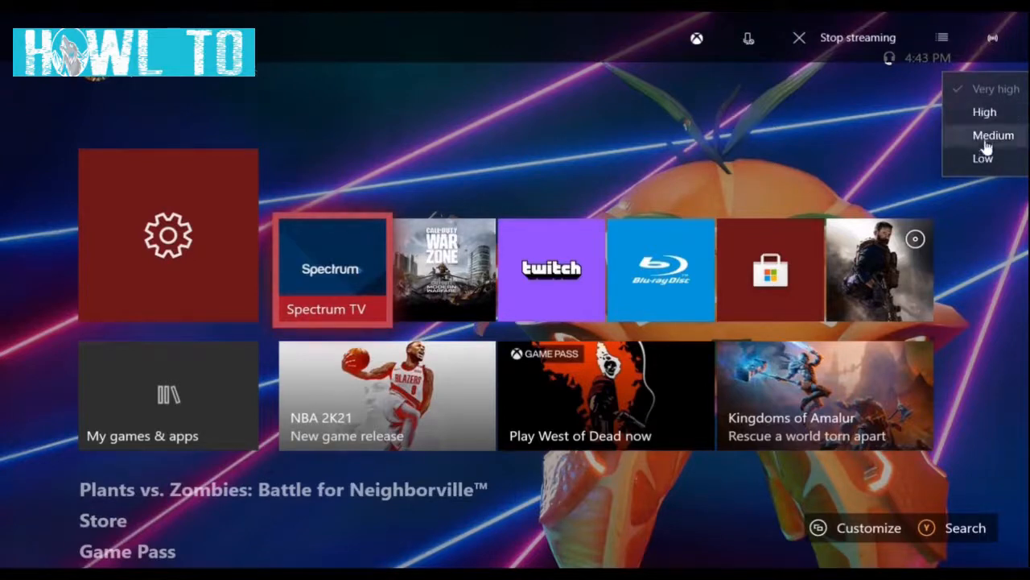
mouse_move(861, 139)
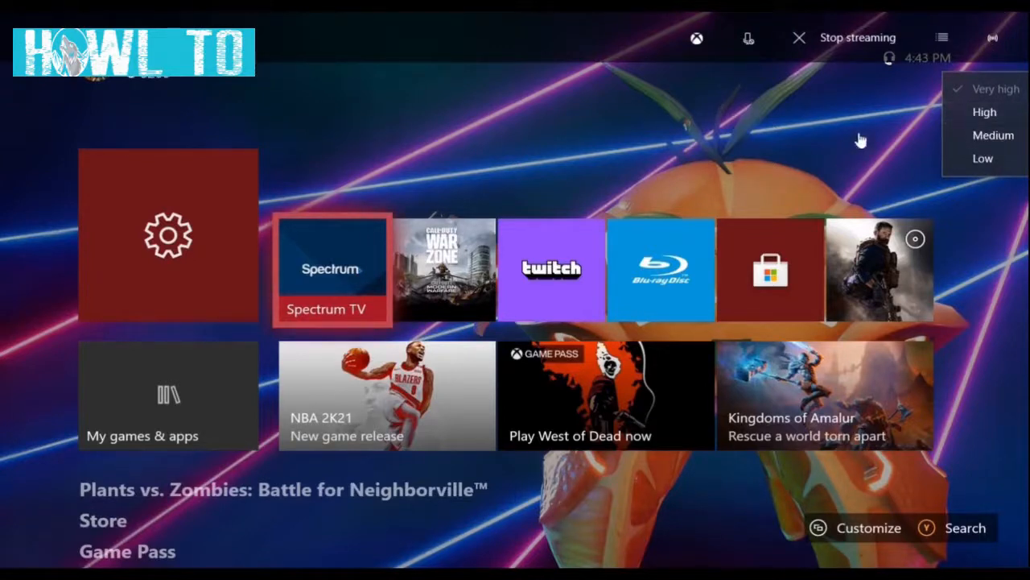
mouse_move(909, 101)
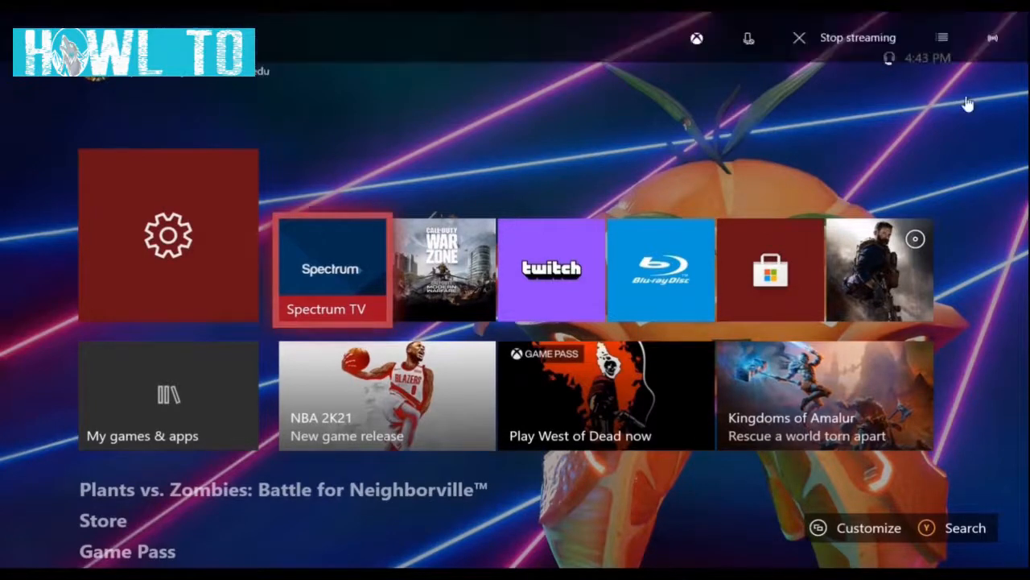
mouse_move(890, 105)
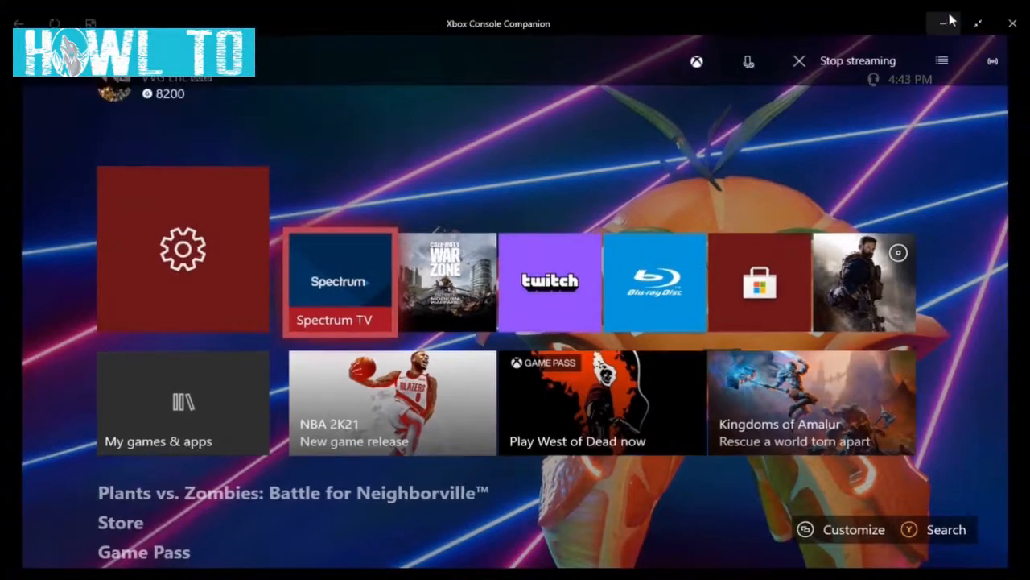
Minimize Xbox Console Companion and launch OBS Studio from the taskbar
click(944, 22)
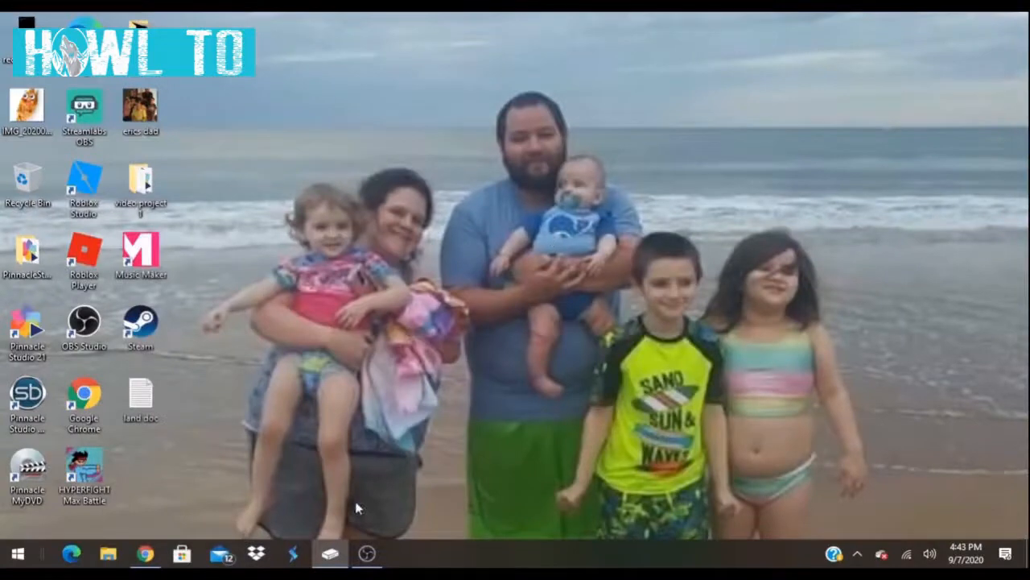
click(366, 553)
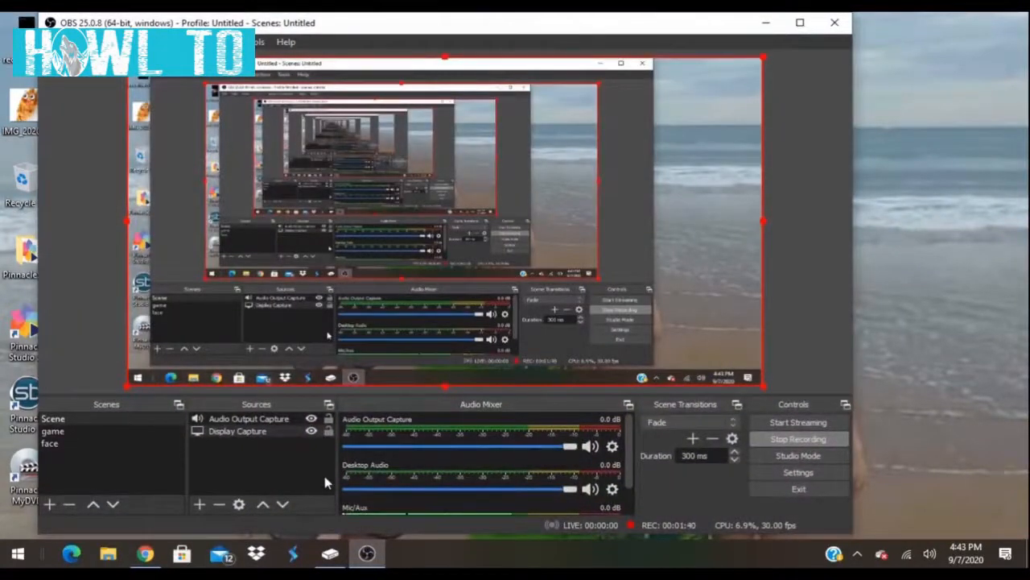
mouse_move(125, 480)
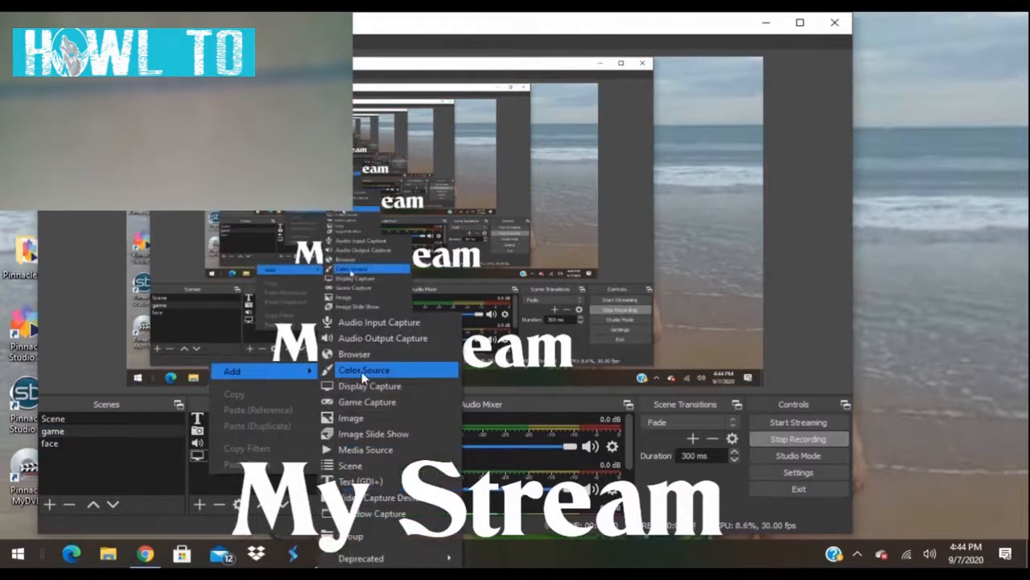
mouse_move(369, 385)
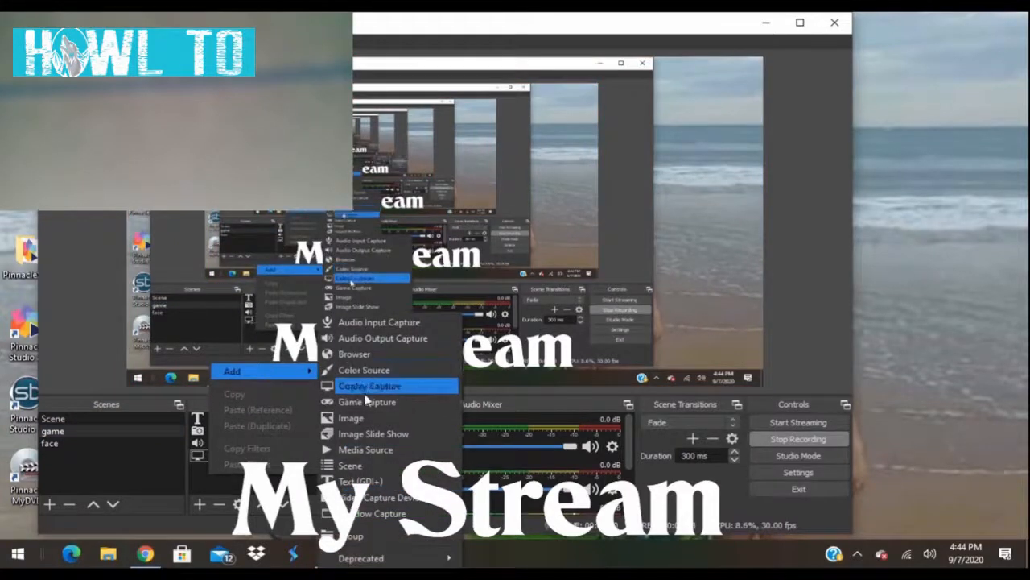
mouse_move(349, 465)
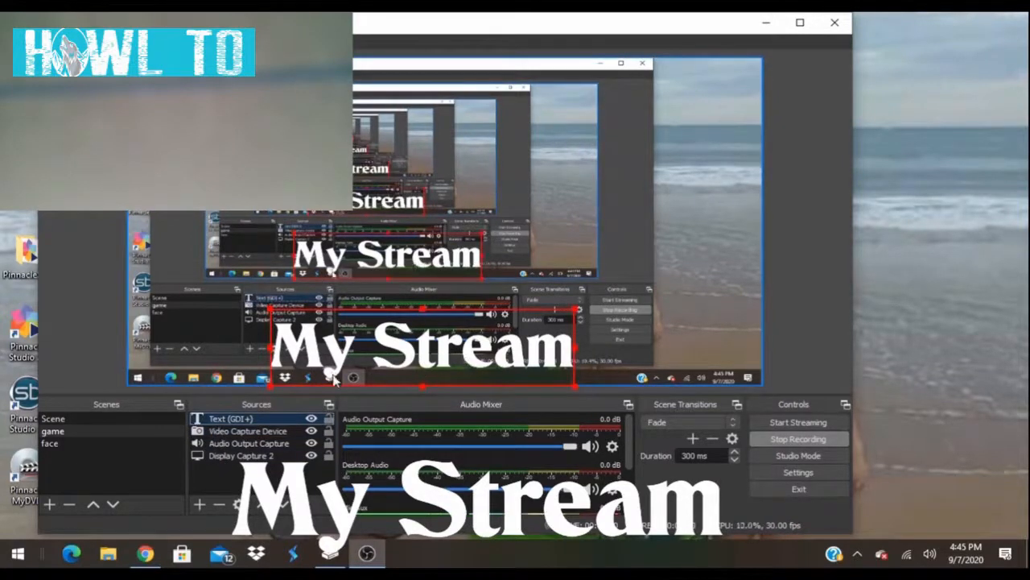
mouse_move(250, 410)
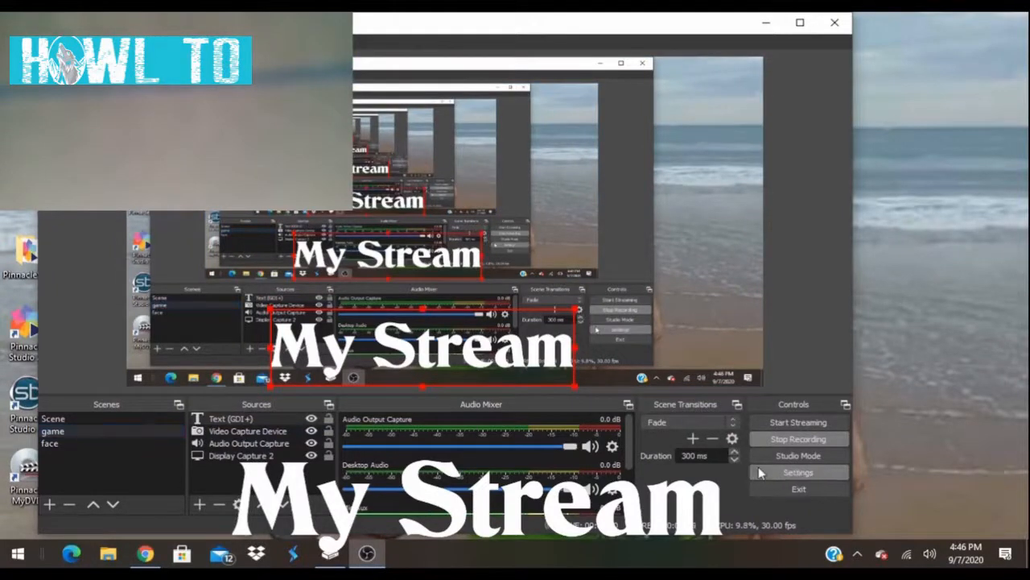
Open OBS Settings > Hotkeys and scroll to the Num 0 face and Num 1 game hotkeys
click(797, 472)
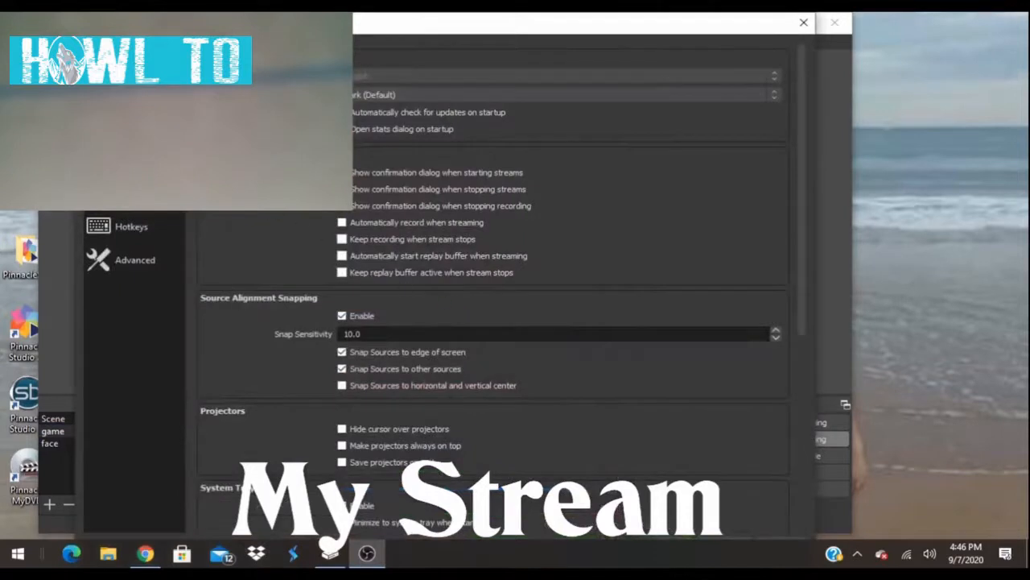
click(132, 226)
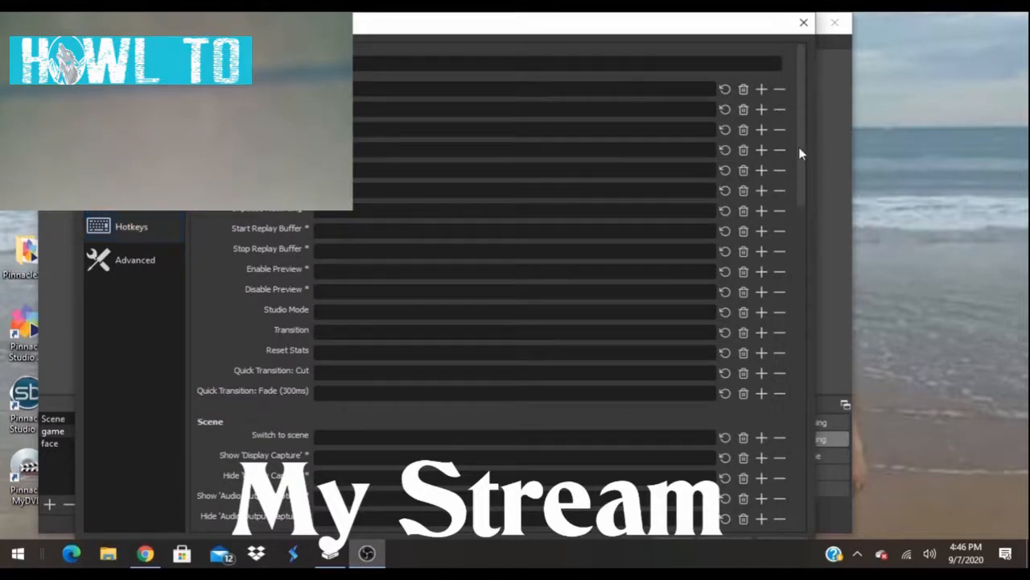
scroll(down, 3)
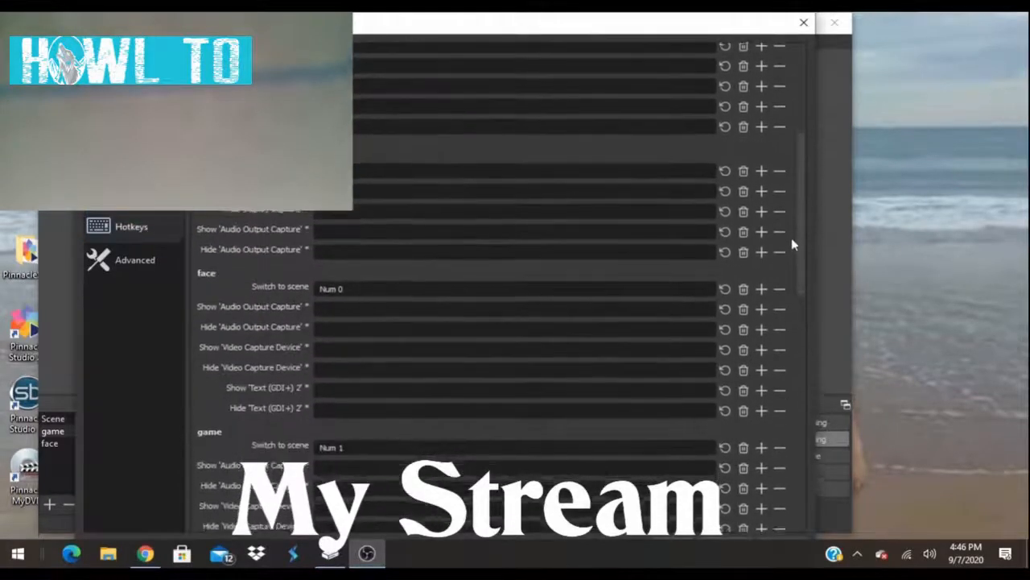
scroll(down, 3)
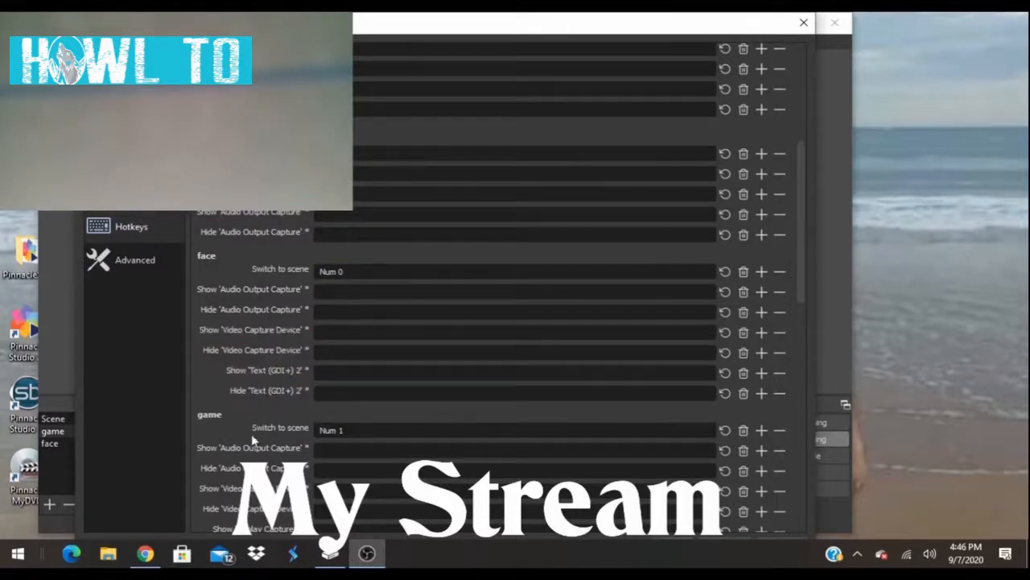
mouse_move(197, 418)
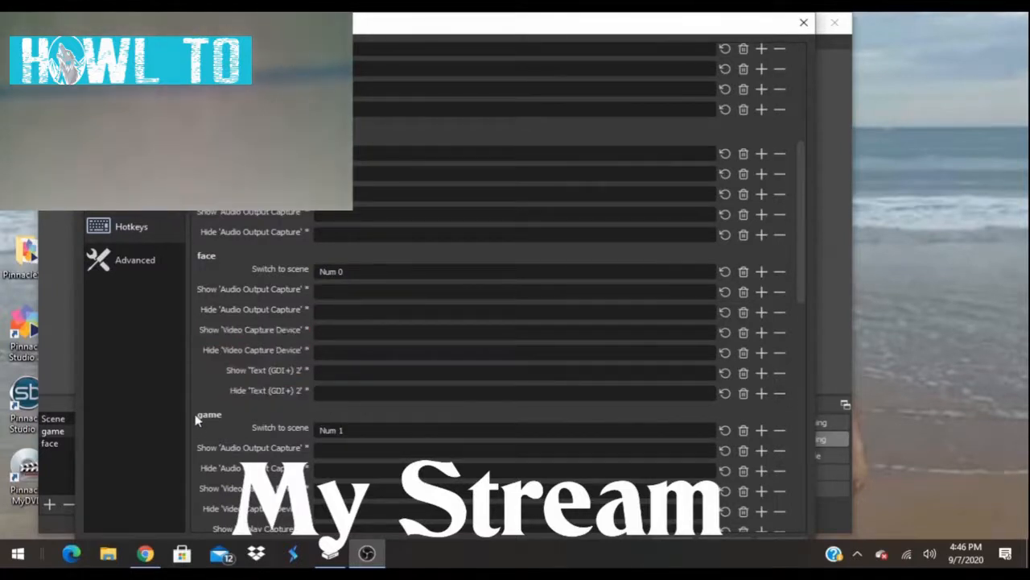
mouse_move(202, 427)
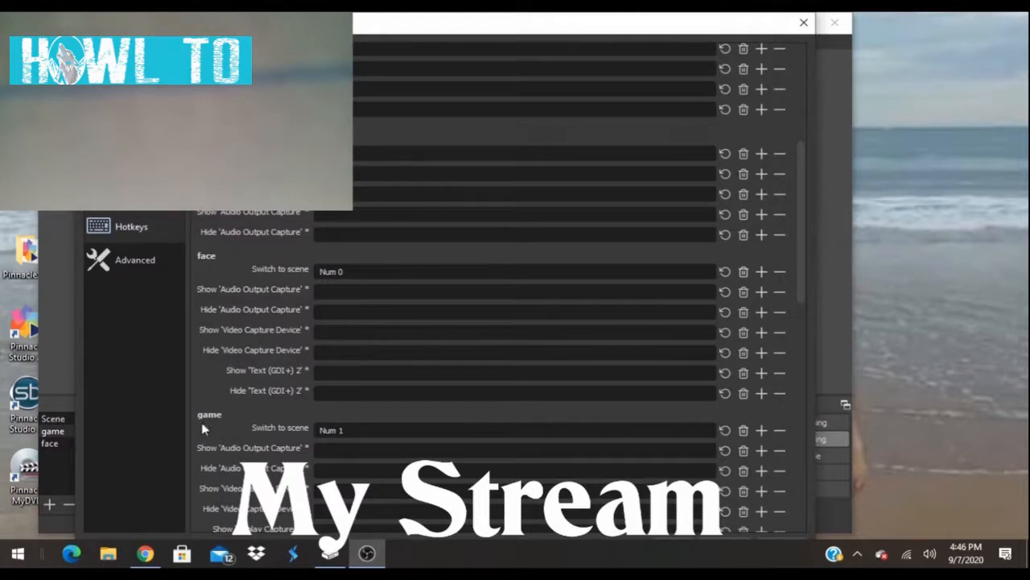
Close OBS Settings and switch to the Facebook gaming page in the browser
click(834, 22)
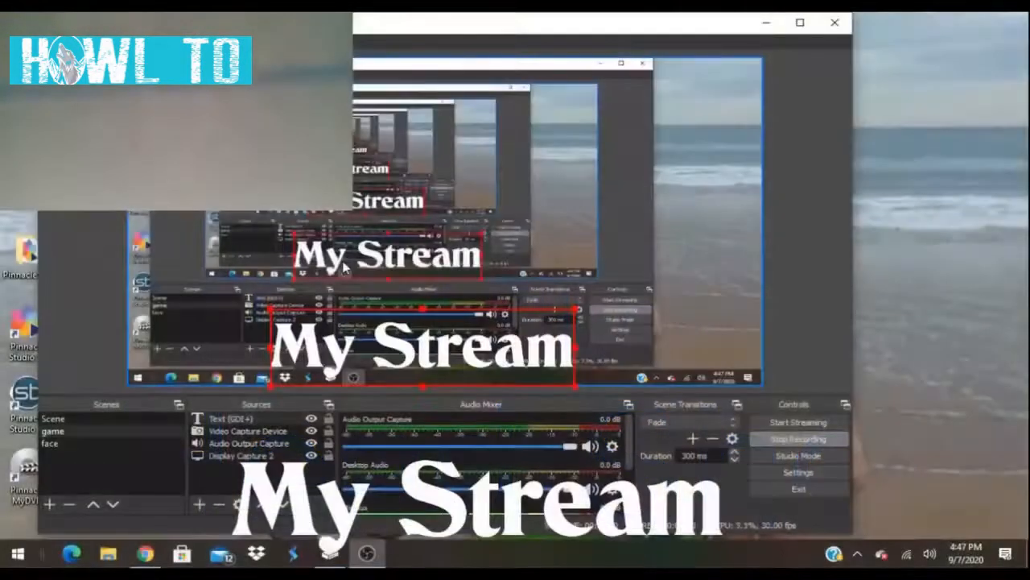
click(145, 553)
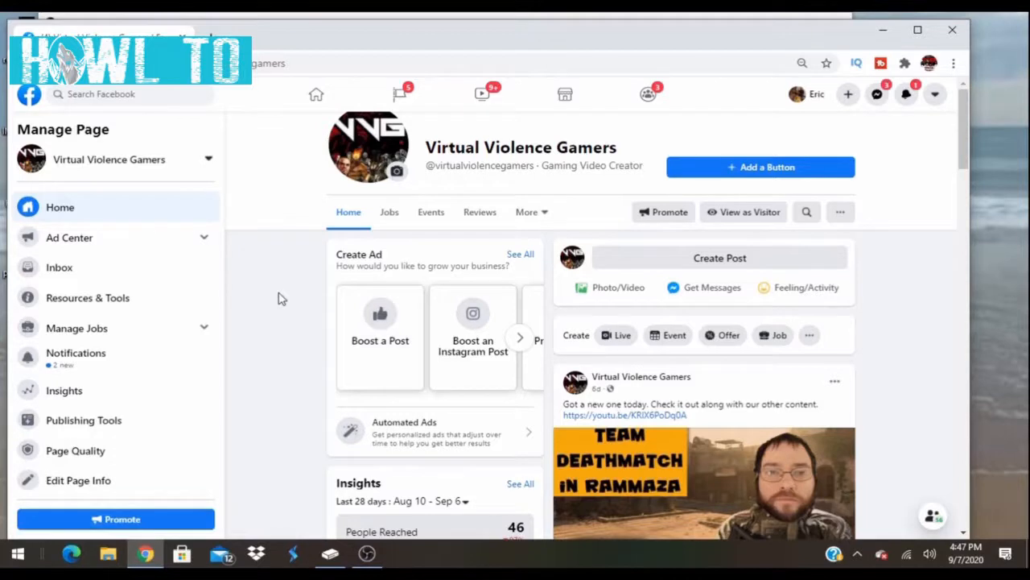
mouse_move(506, 271)
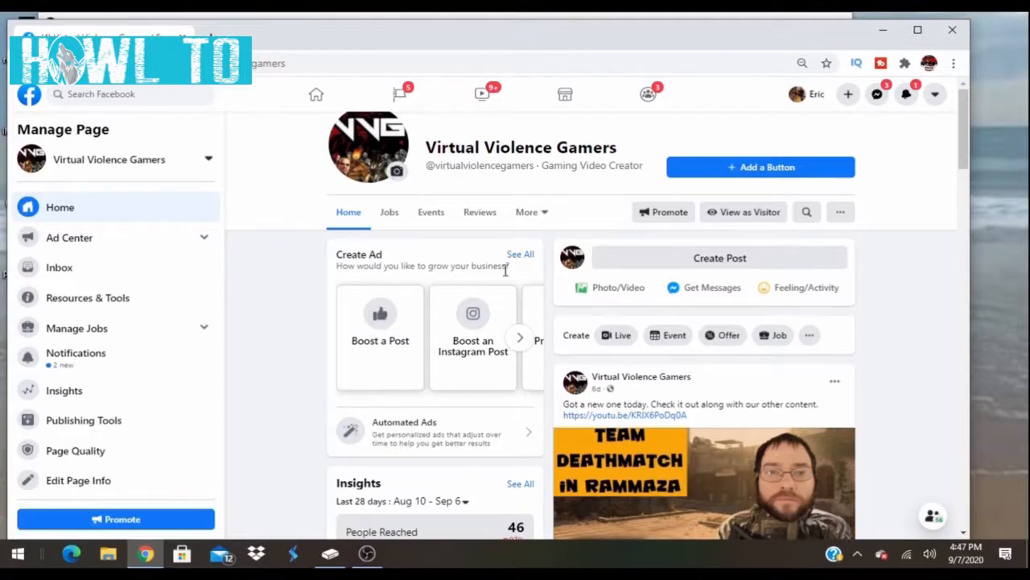
mouse_move(480, 165)
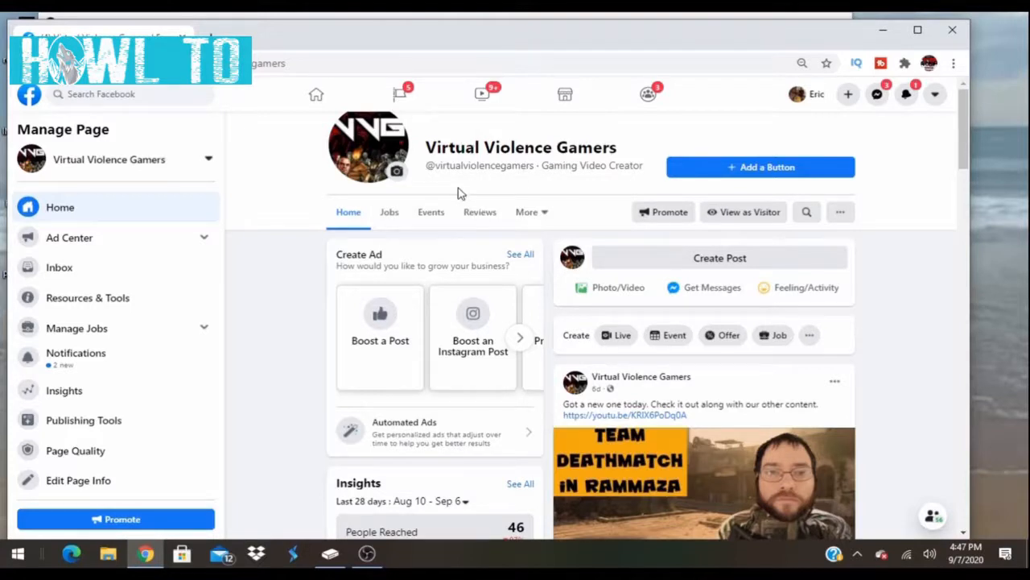
mouse_move(567, 168)
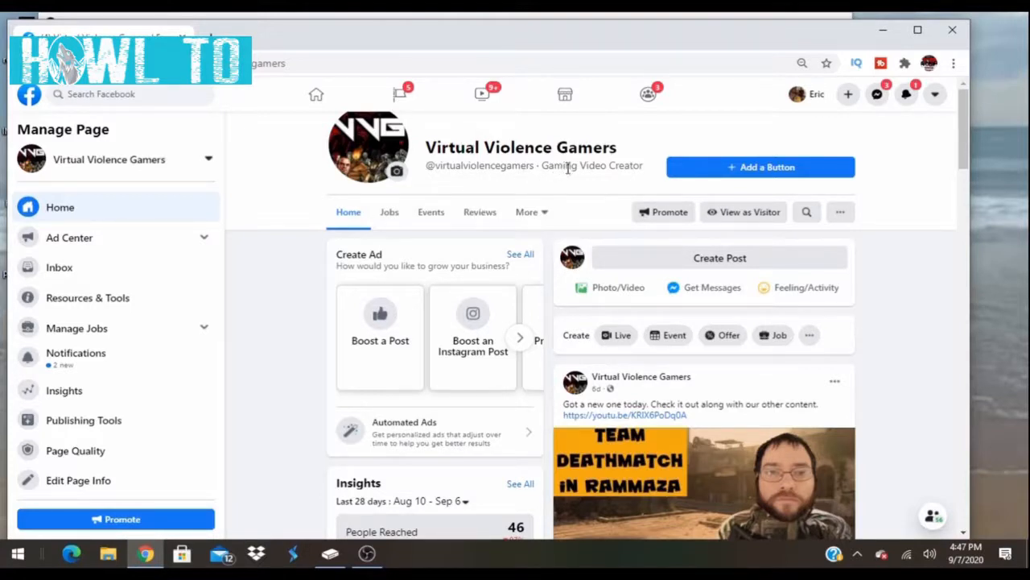
mouse_move(575, 187)
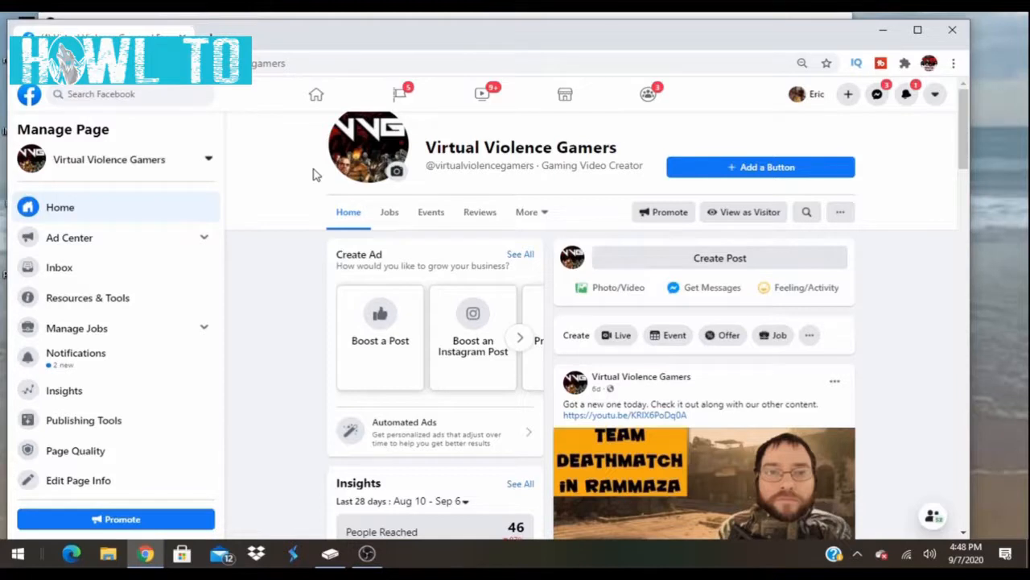
mouse_move(324, 208)
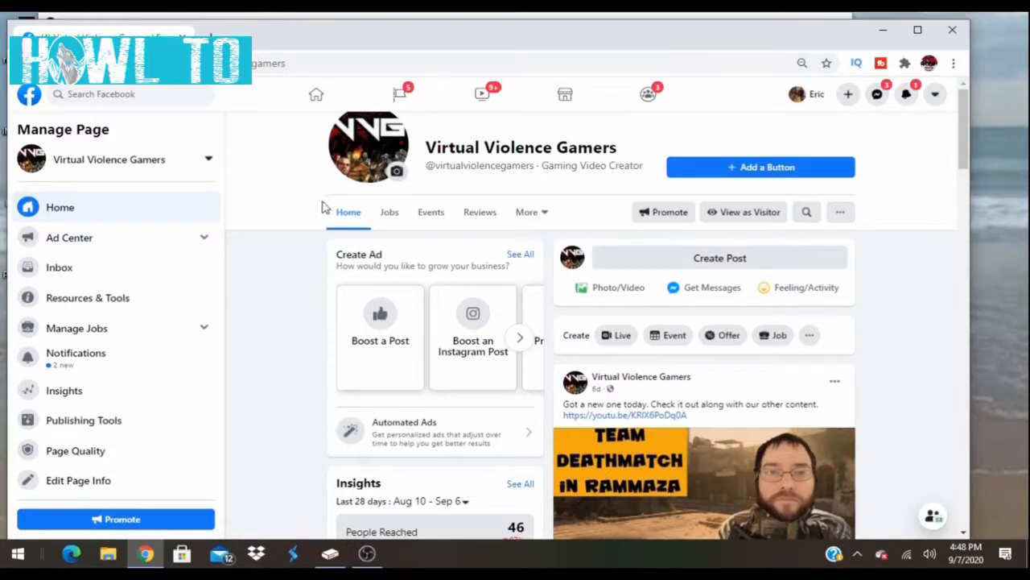
mouse_move(681, 257)
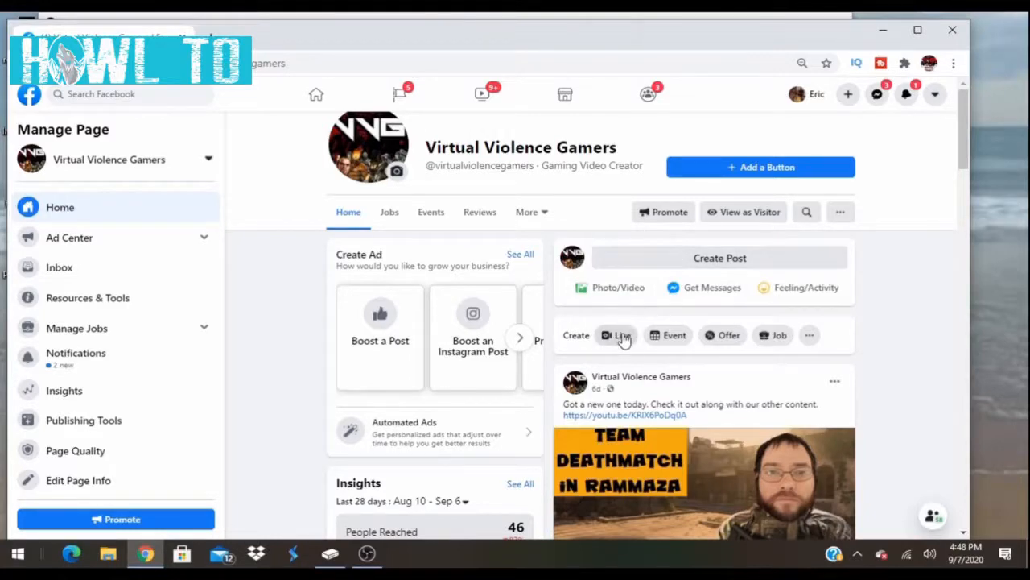
Create a live video using a stream key and scroll to the server URL and stream key
click(615, 334)
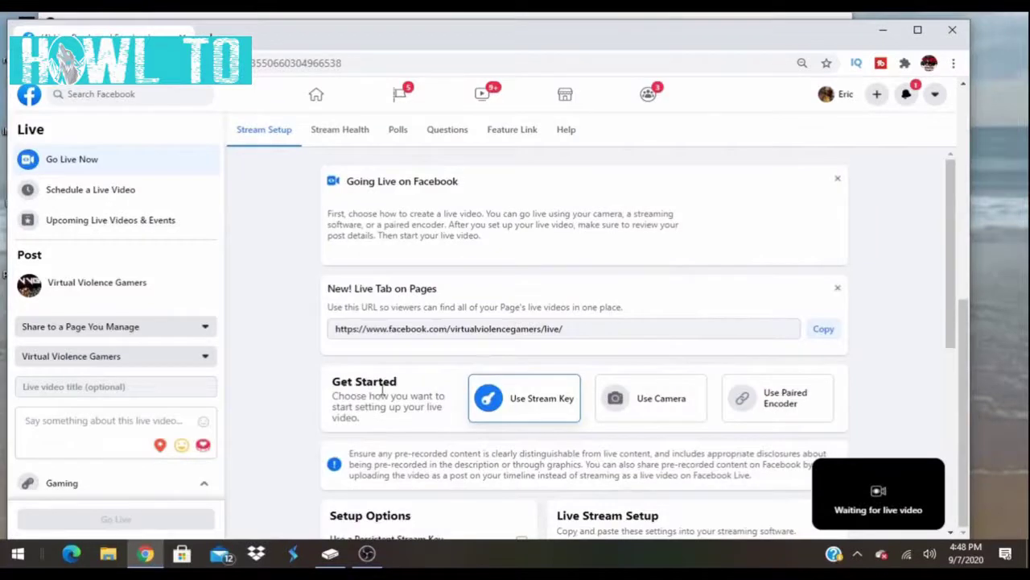
mouse_move(697, 365)
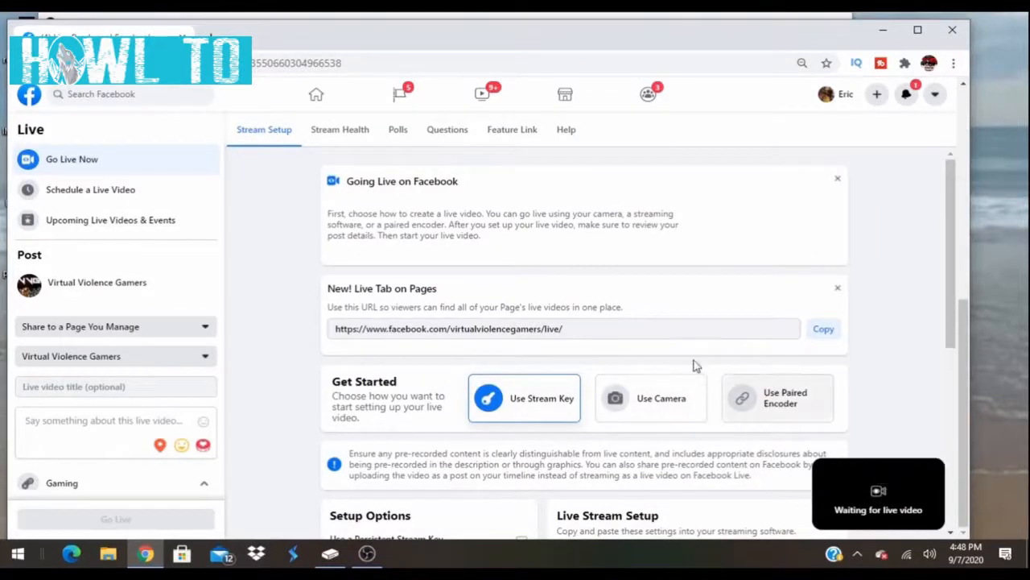
mouse_move(499, 396)
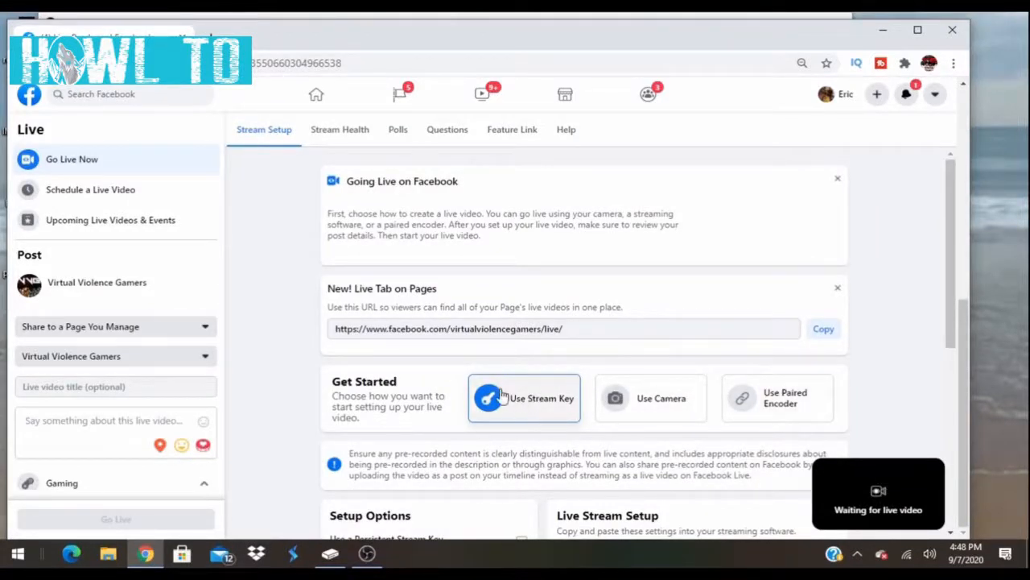
mouse_move(696, 240)
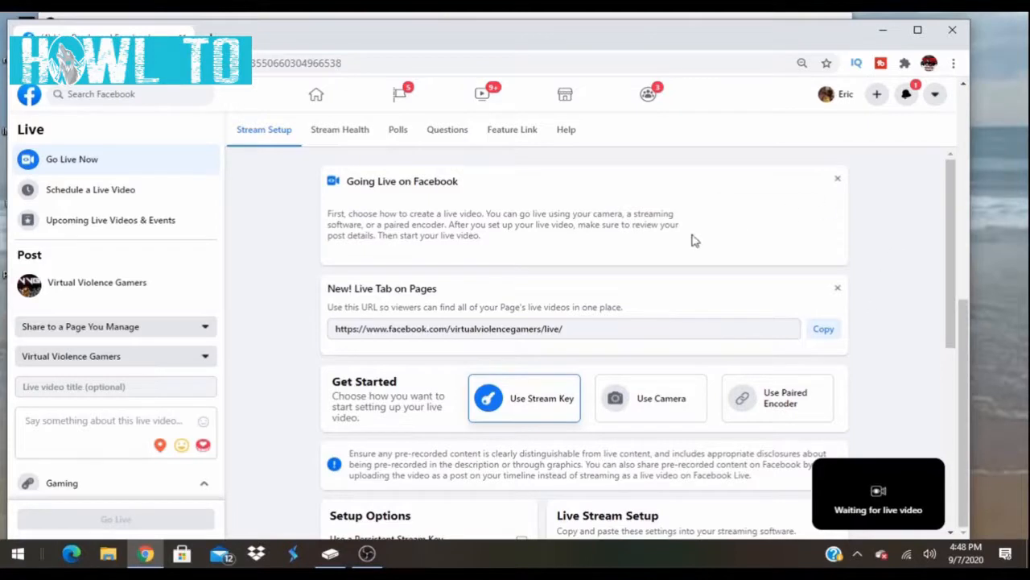
mouse_move(958, 208)
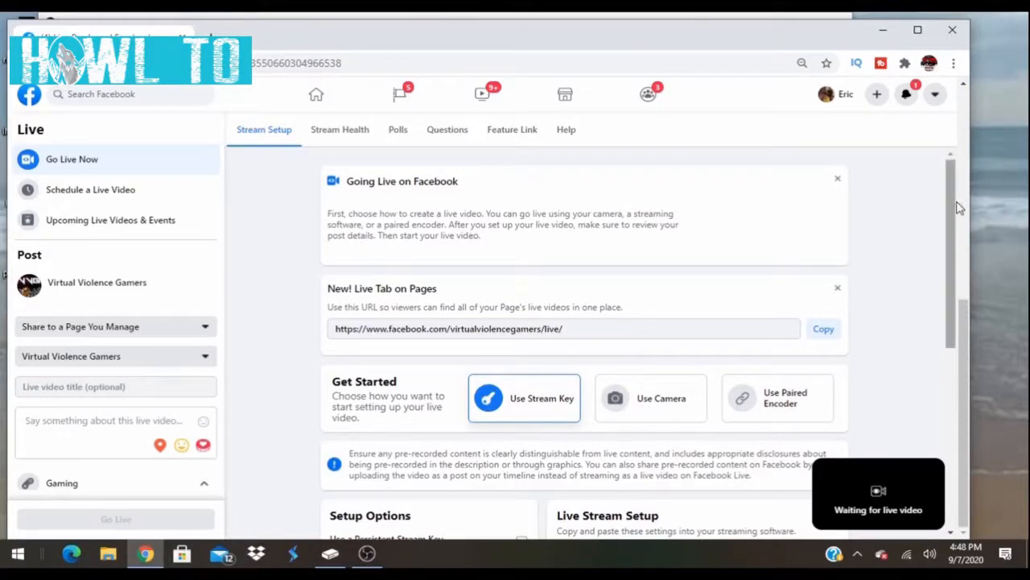
scroll(down, 3)
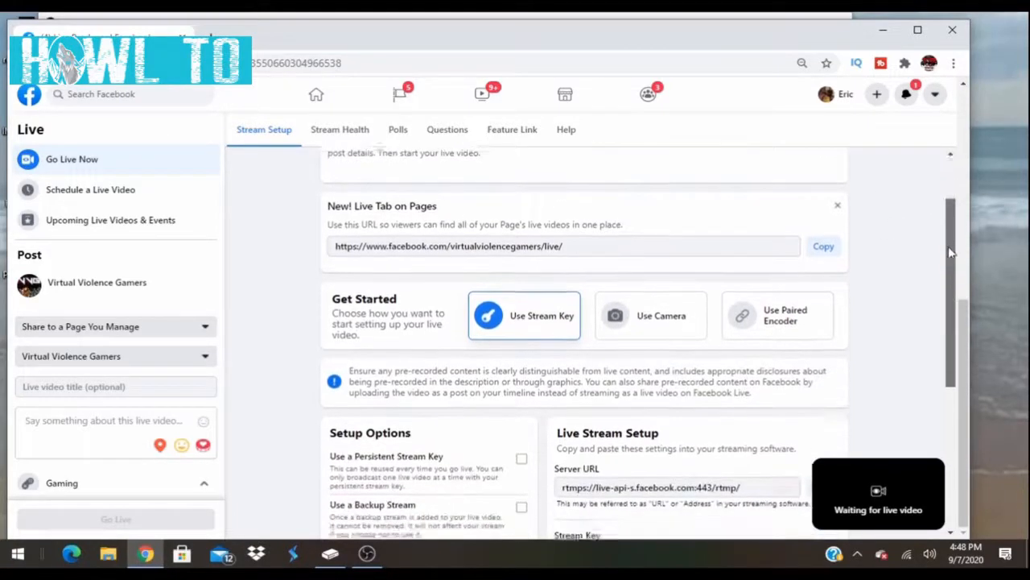
scroll(down, 3)
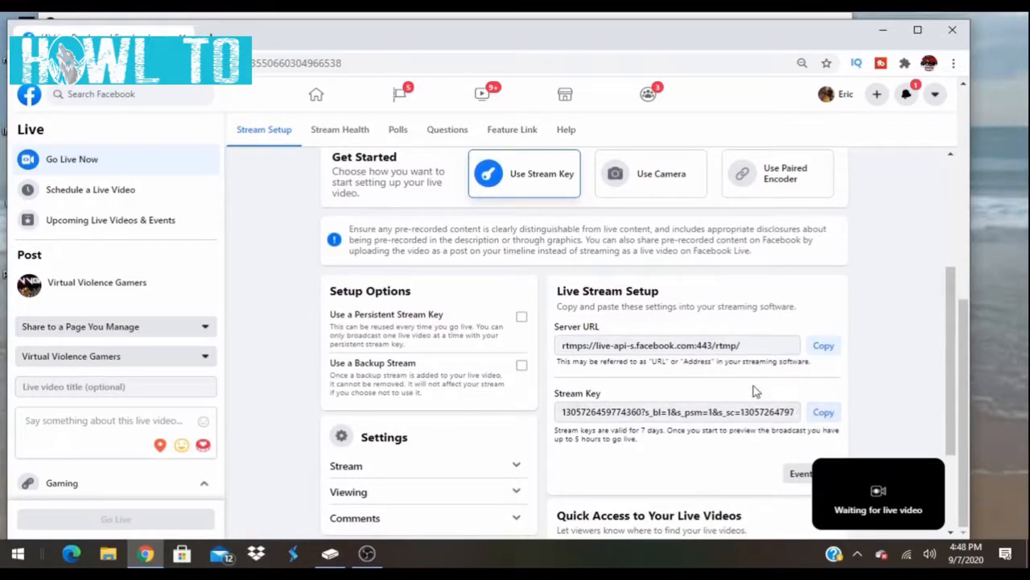
mouse_move(370, 553)
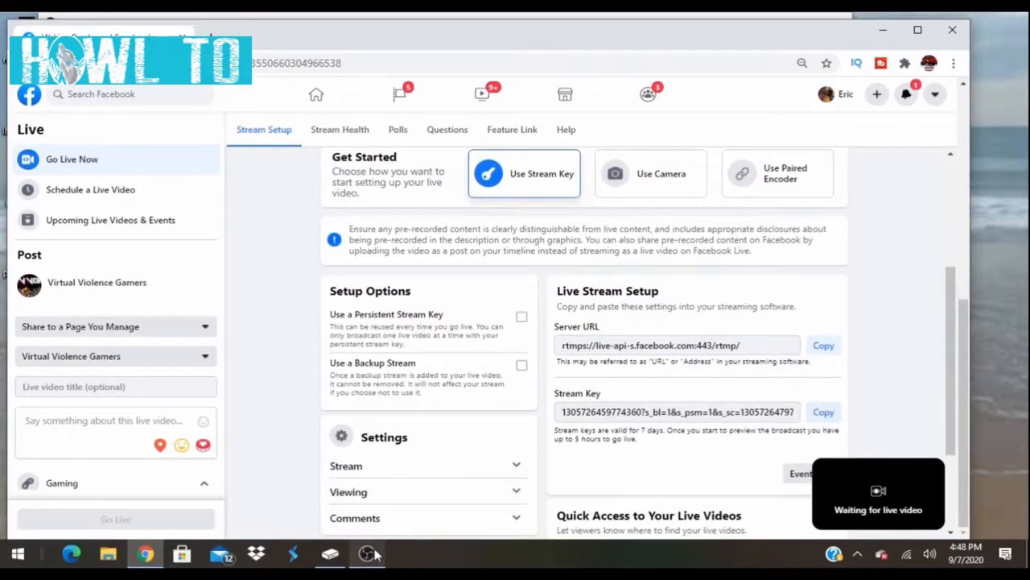
In OBS Settings > Stream, choose Facebook Live as the service and paste the stream key
click(367, 553)
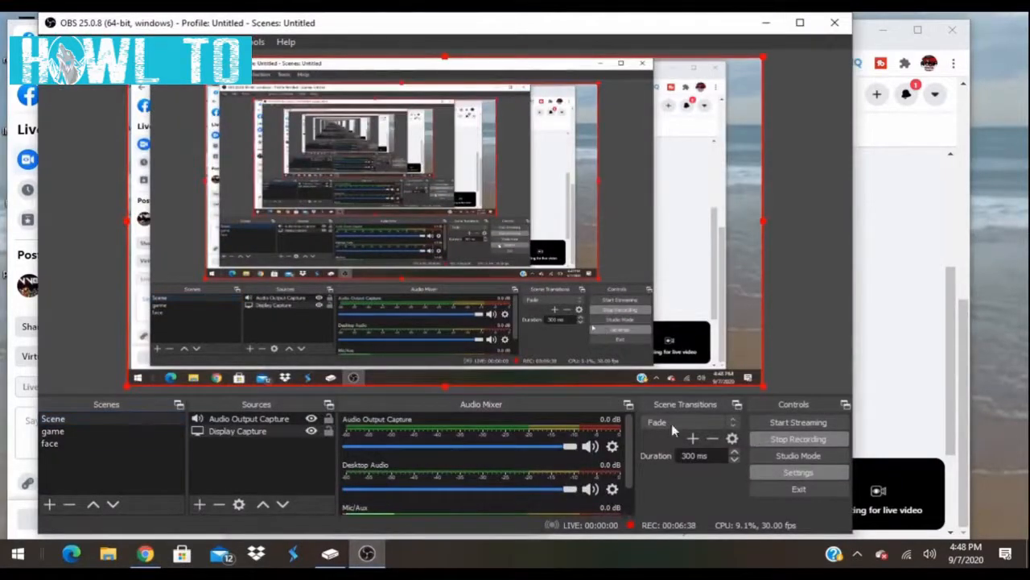
click(798, 471)
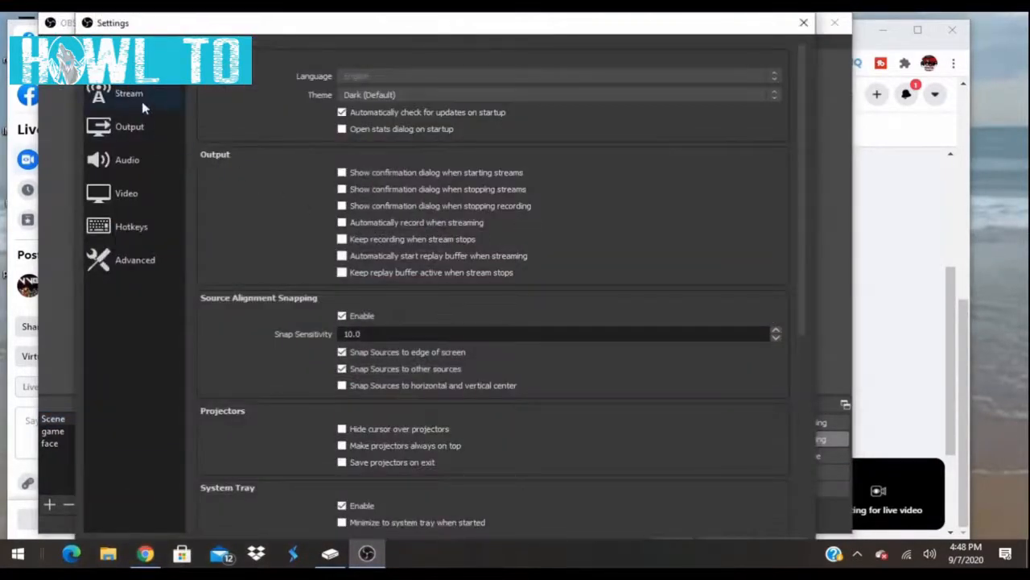
click(129, 93)
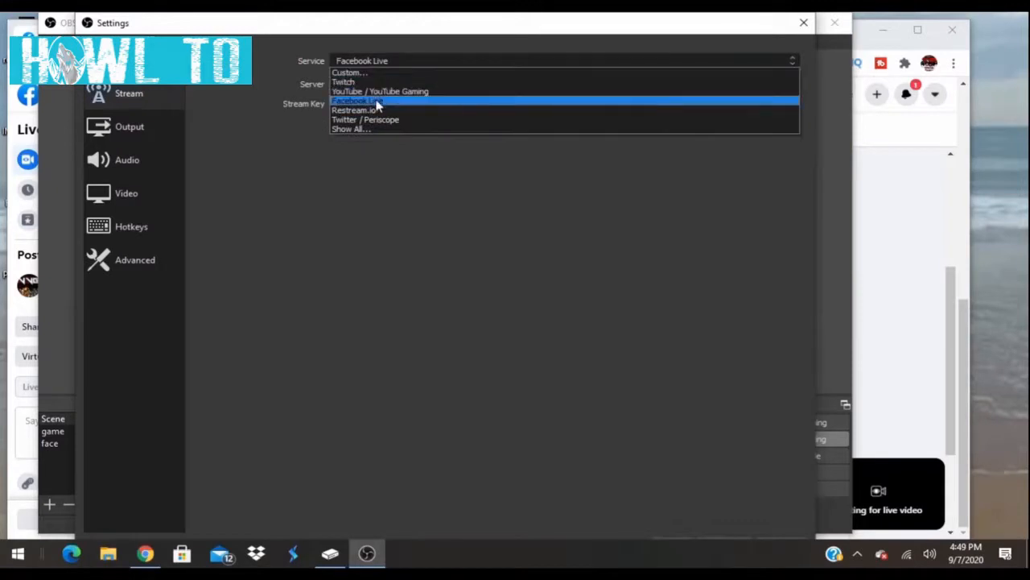
click(357, 100)
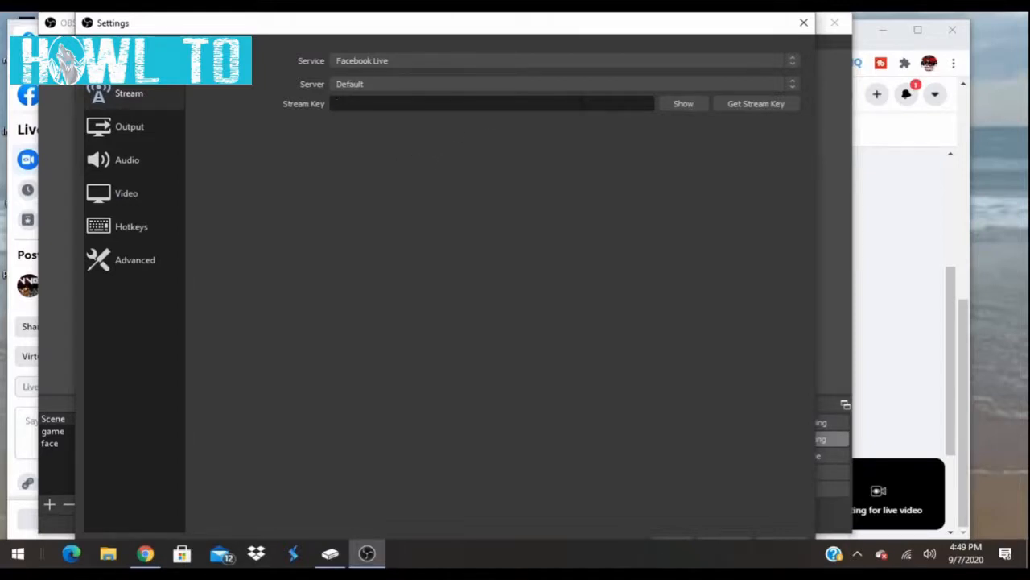
right_click(491, 103)
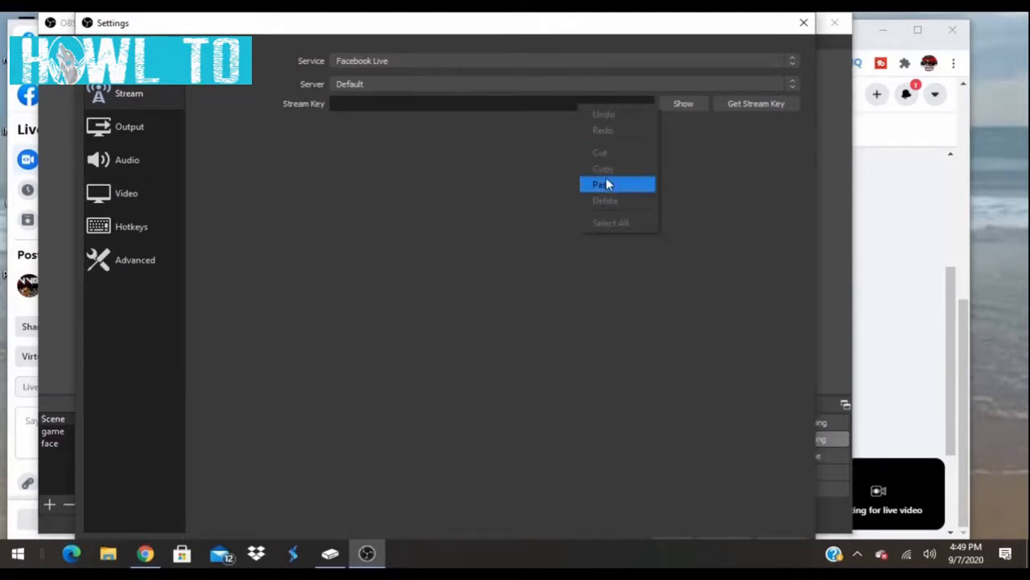
click(599, 183)
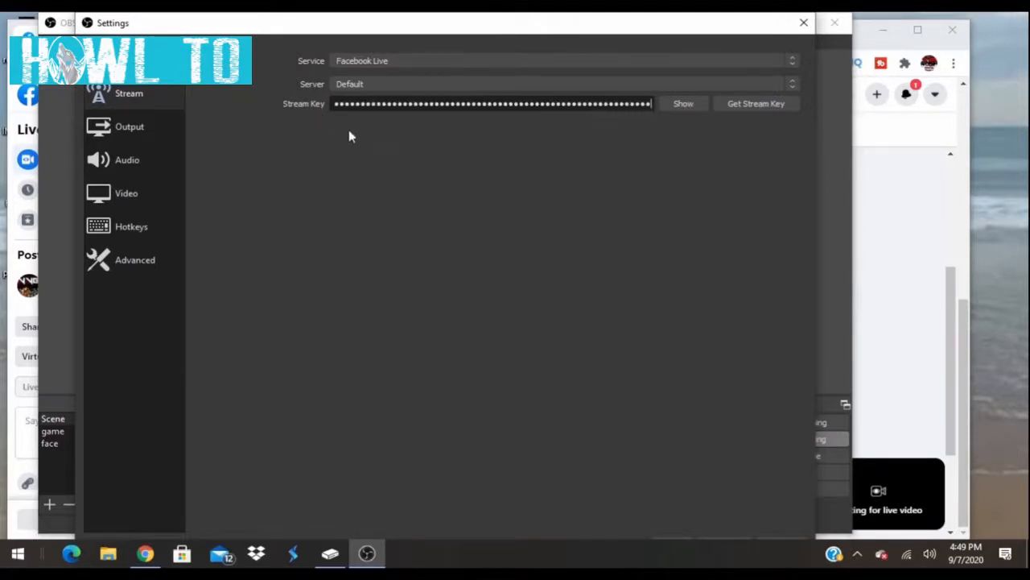
mouse_move(747, 161)
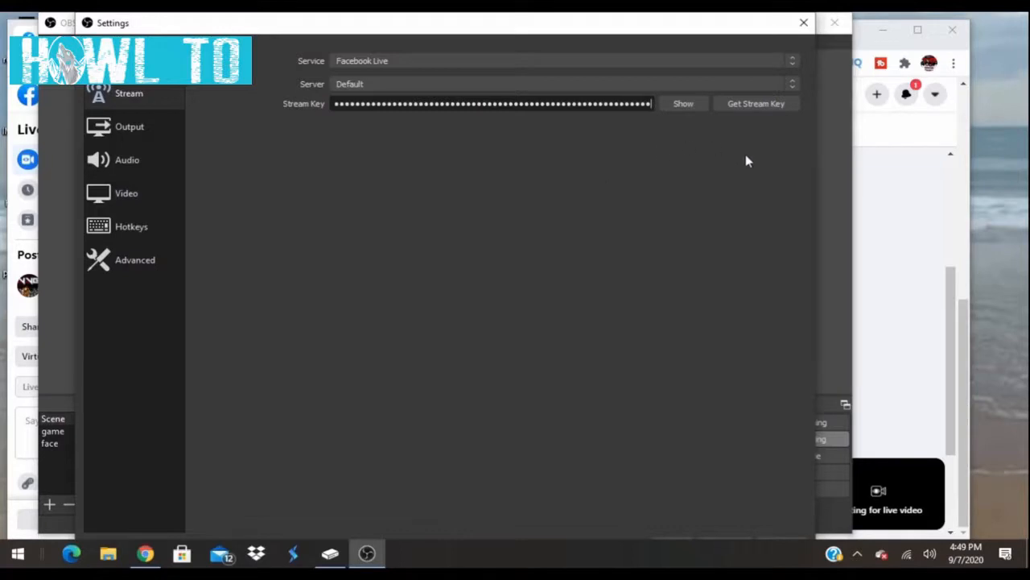
mouse_move(493, 140)
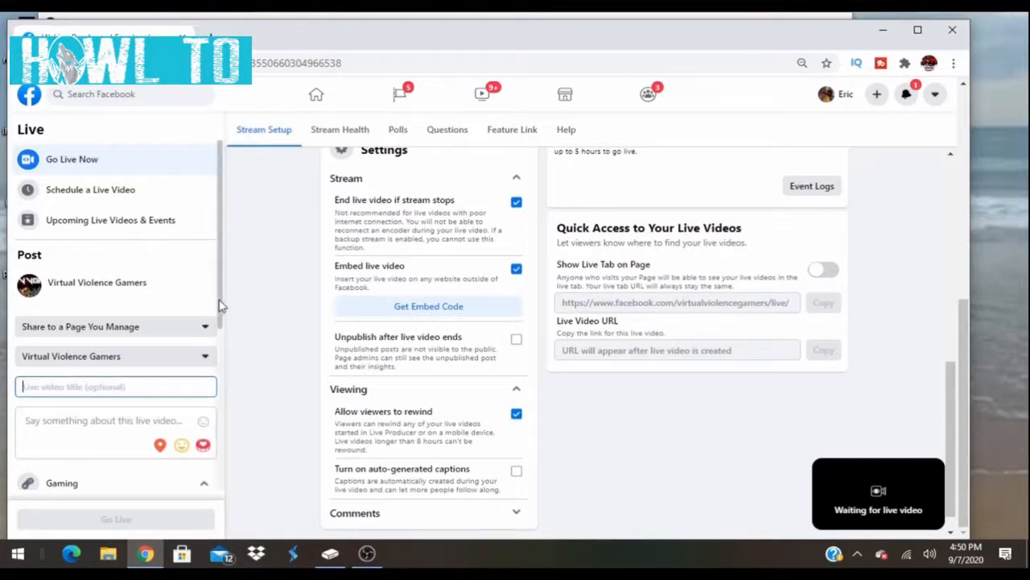
Scroll the Live Producer left panel down to the Gaming section
scroll(down, 3)
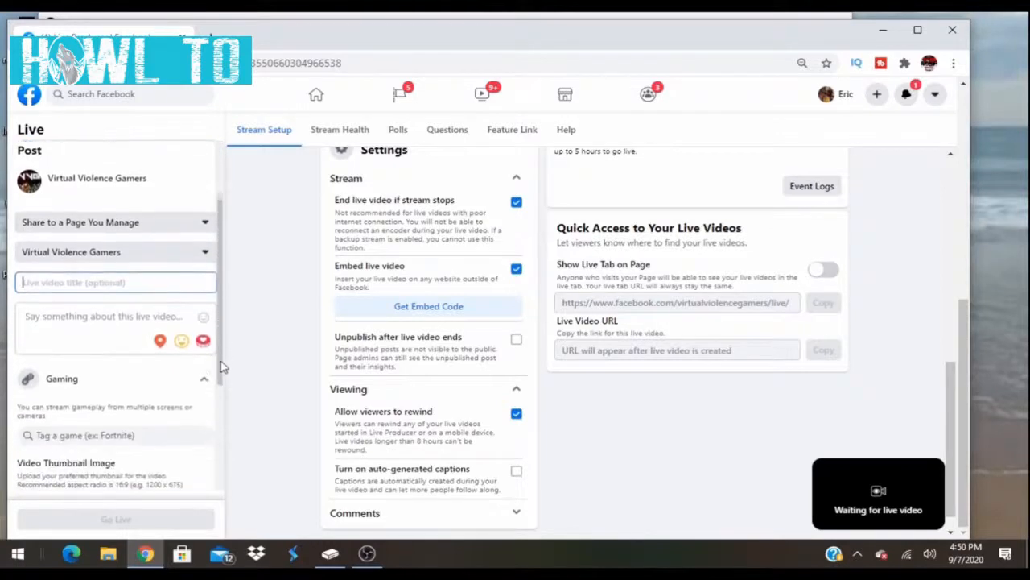
scroll(down, 3)
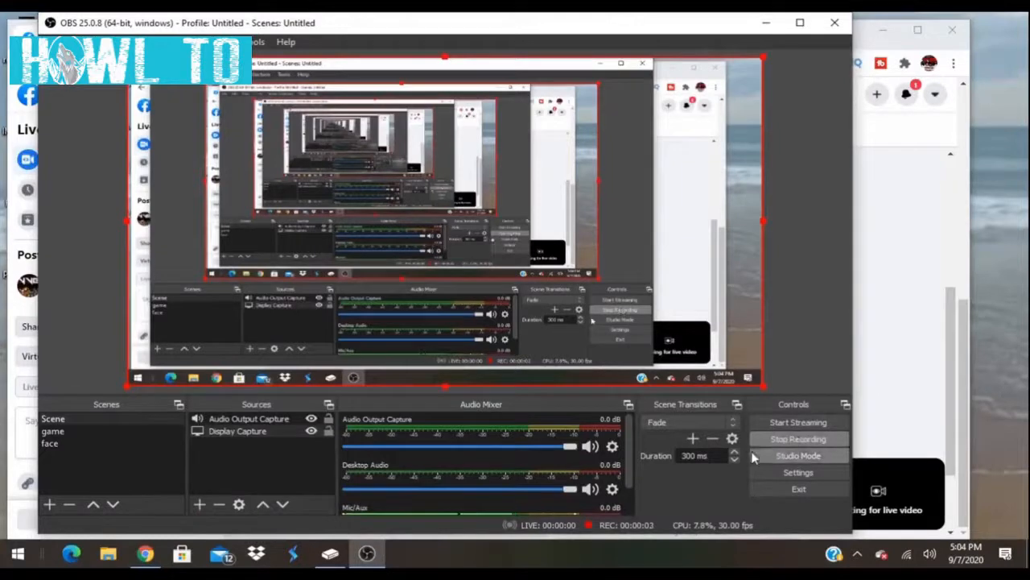
Open OBS Stream settings and keep the service set to Custom
click(798, 471)
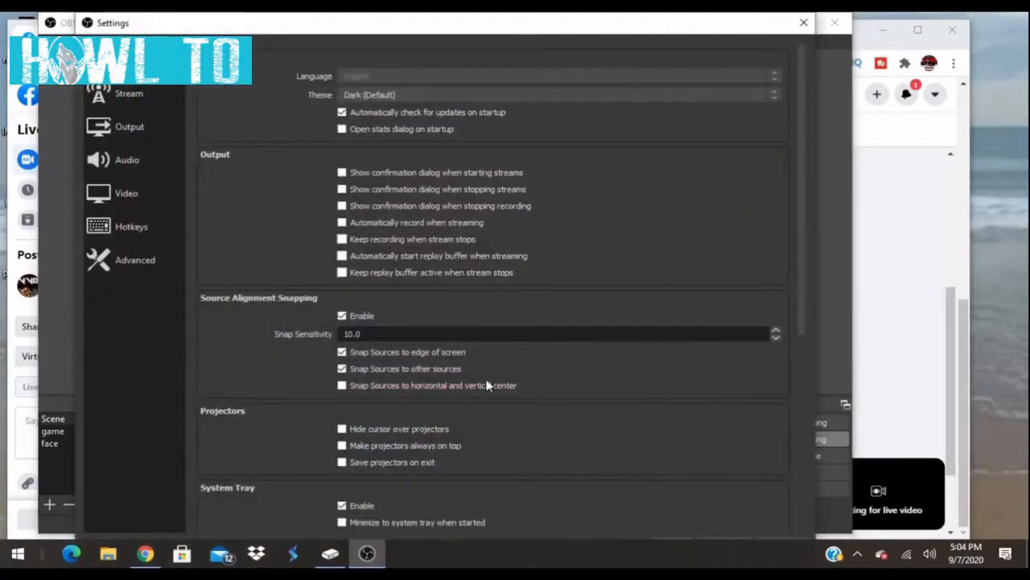
click(128, 93)
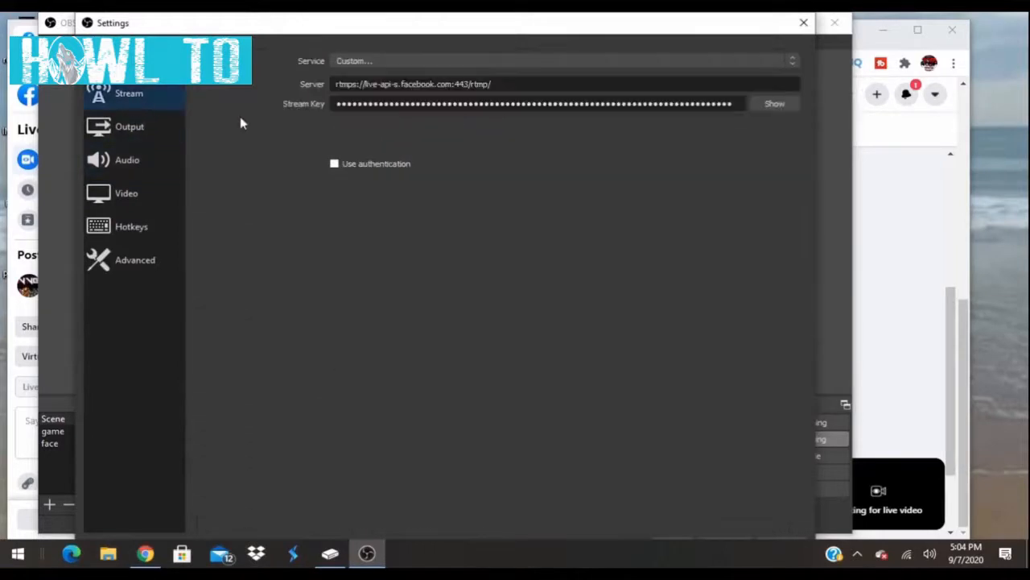
mouse_move(394, 72)
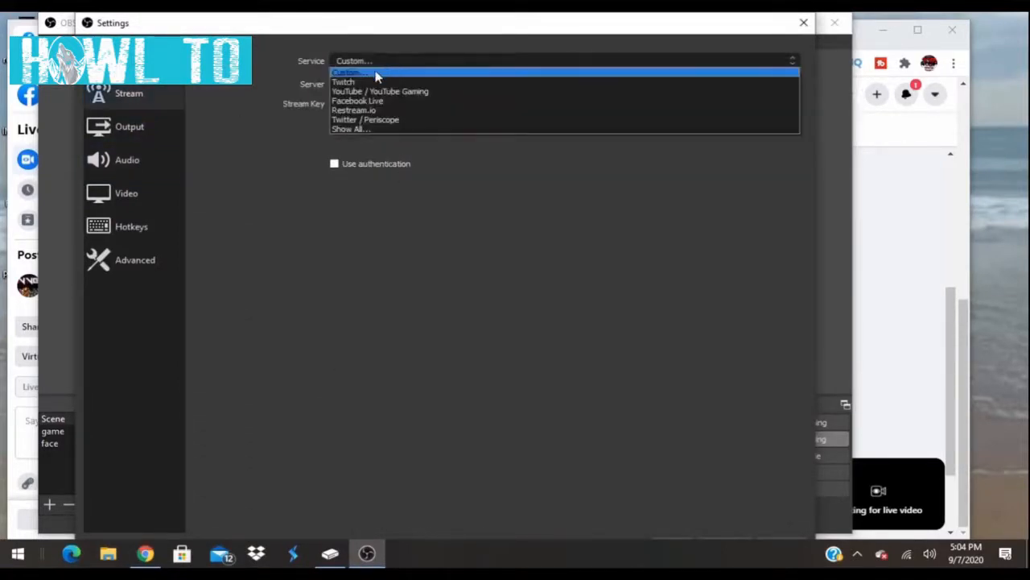
click(349, 73)
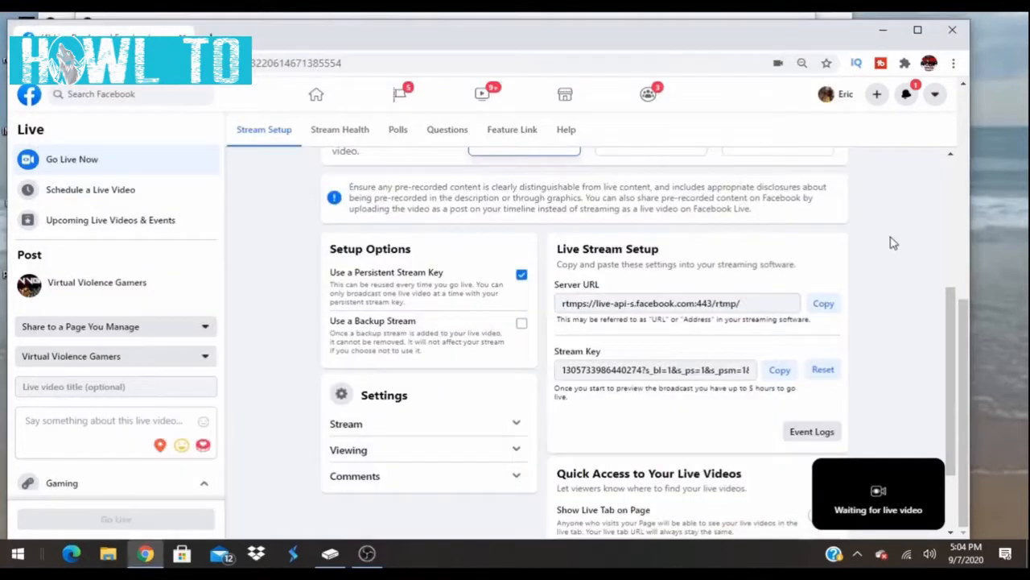
mouse_move(592, 291)
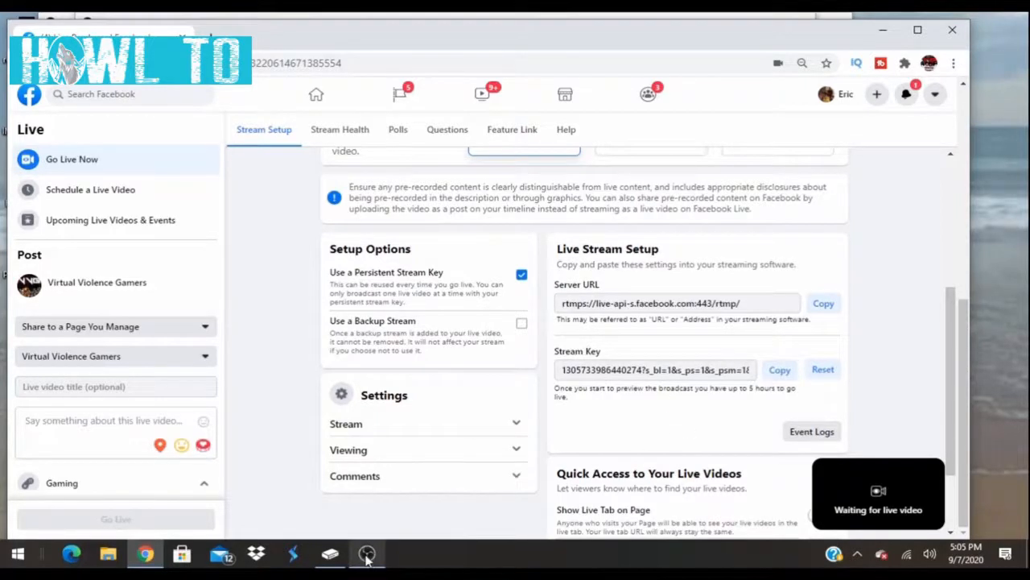
Replace the stream key with Facebook's new key and save the settings
click(366, 554)
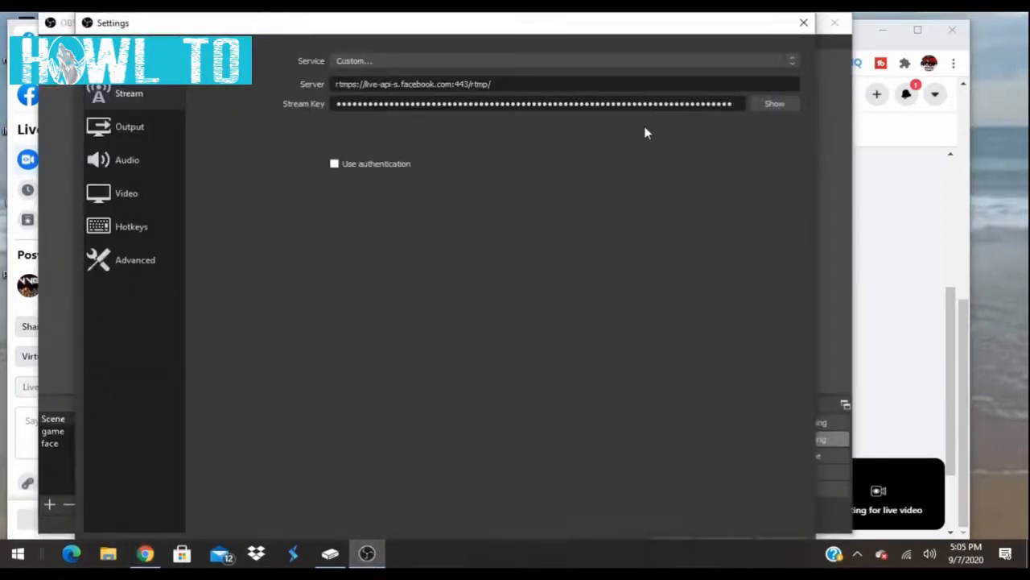
triple_click(531, 103)
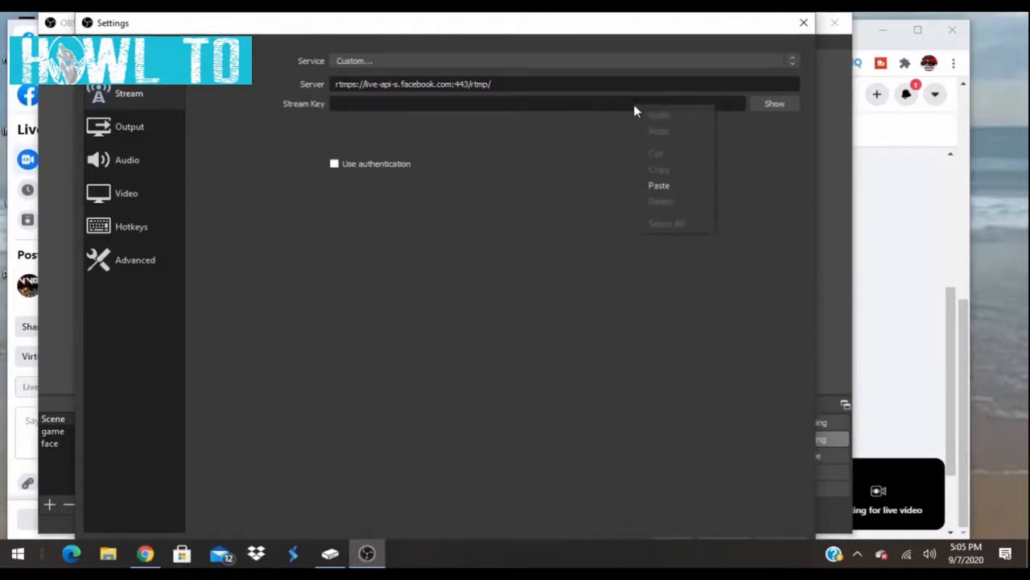
click(659, 185)
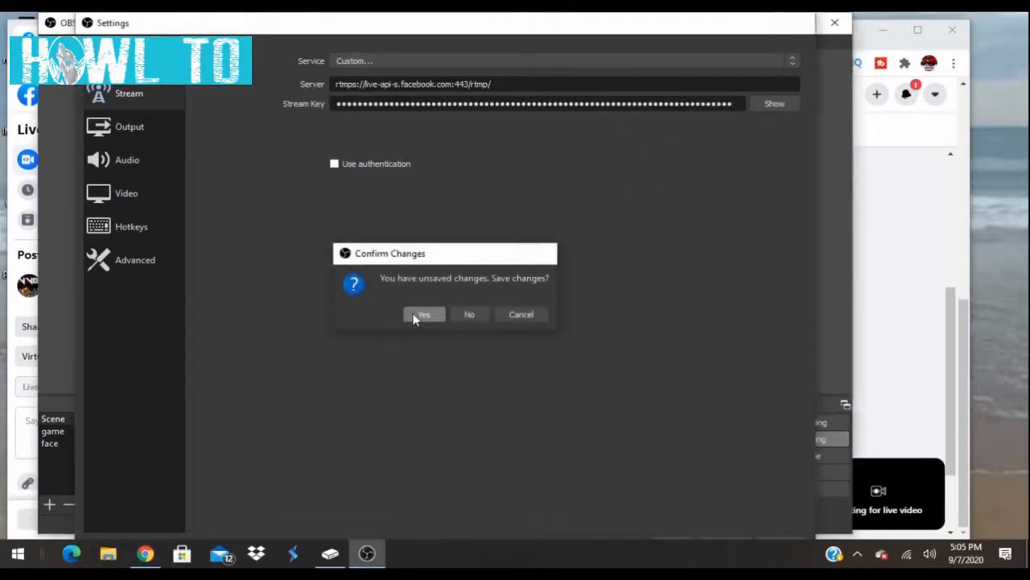
click(423, 314)
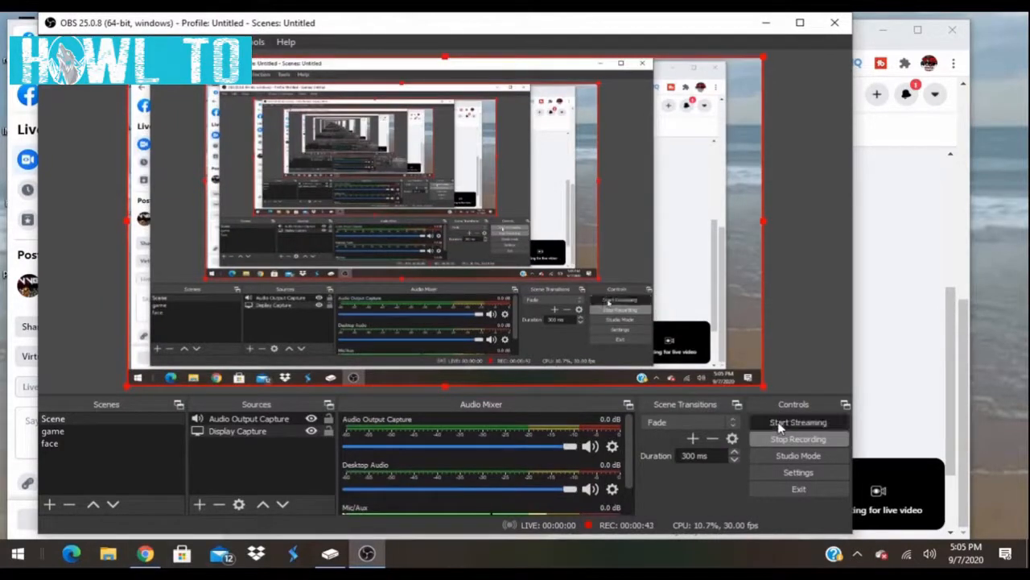
Start streaming in OBS so Facebook shows the live preview with Go Live enabled
click(798, 422)
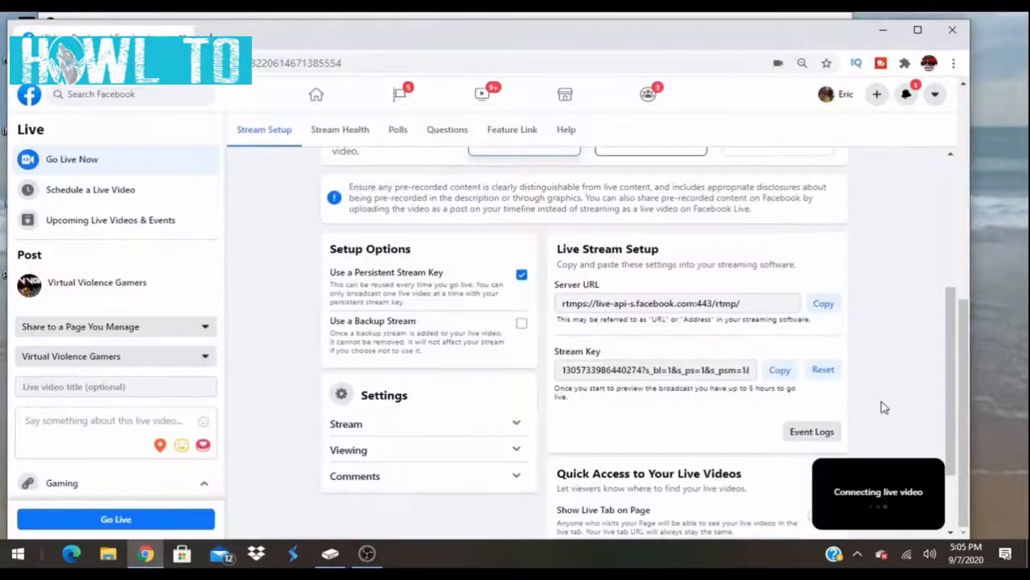
mouse_move(888, 460)
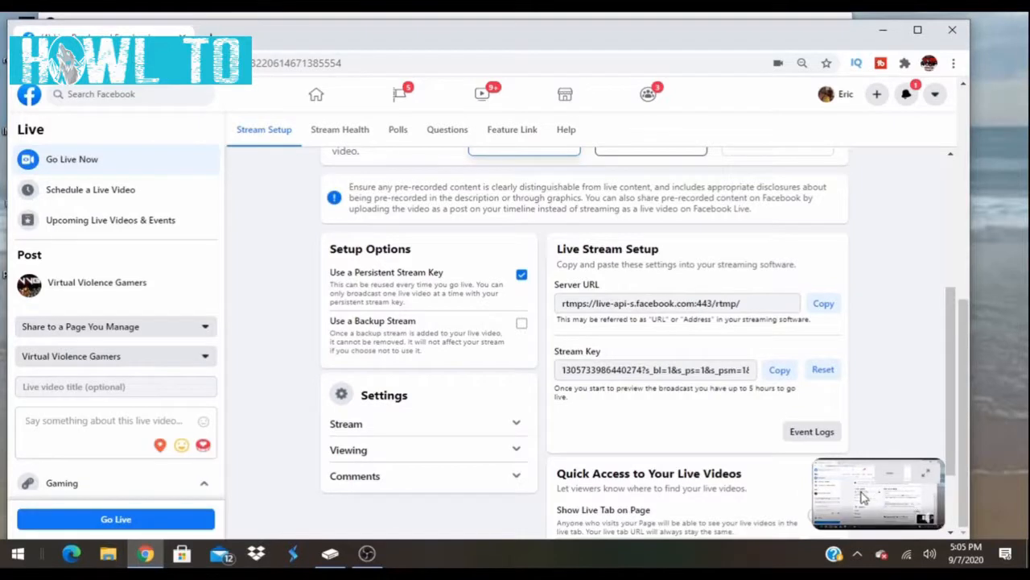
mouse_move(832, 346)
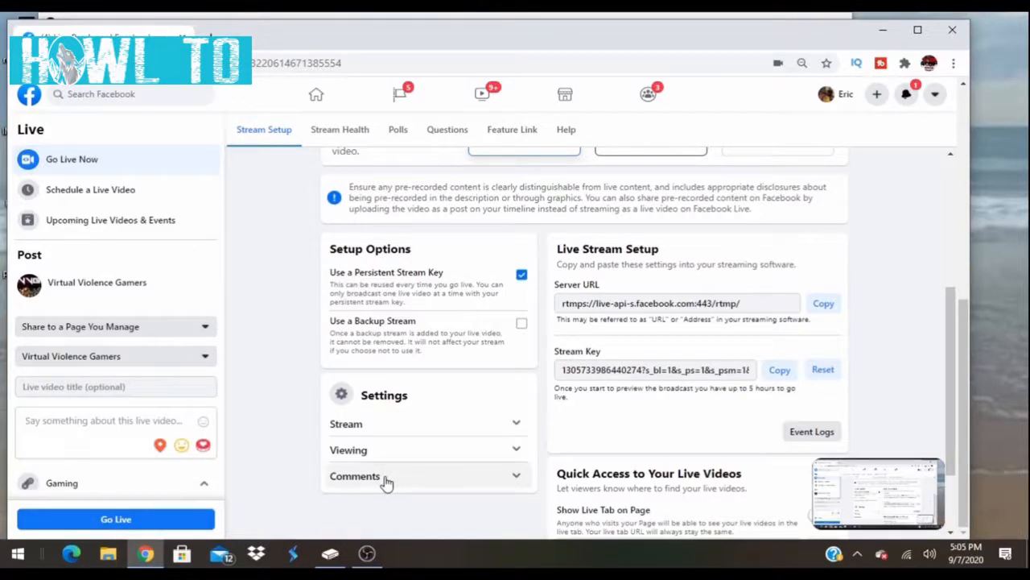
mouse_move(366, 553)
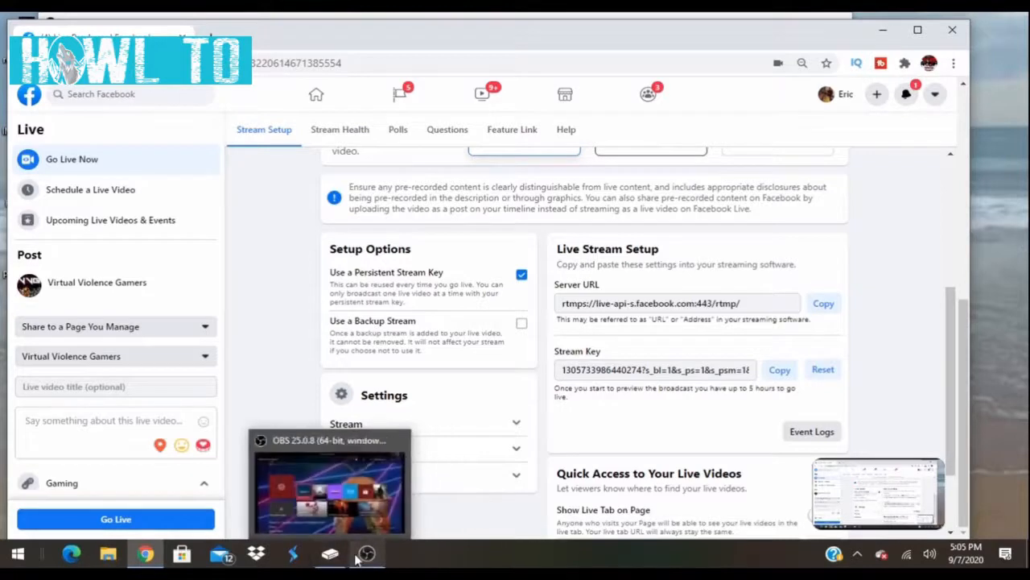
mouse_move(330, 553)
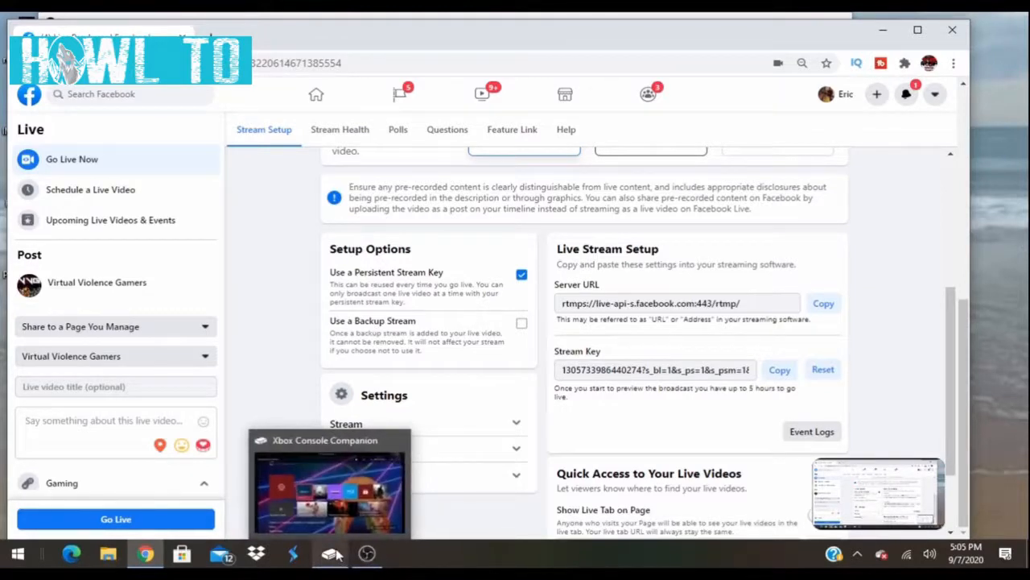
Bring the Xbox Console Companion stream window to the front from the taskbar
click(330, 483)
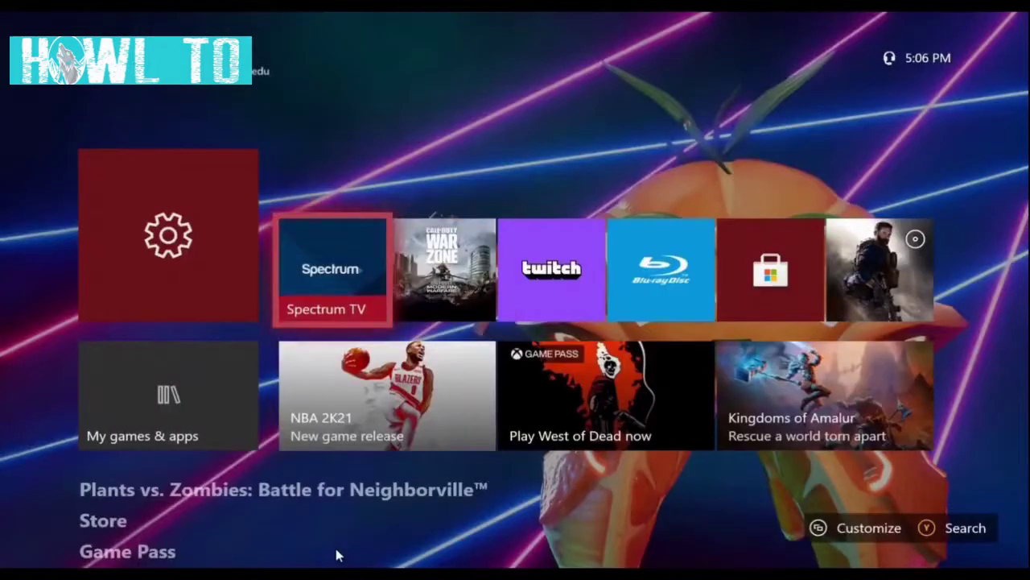
click(332, 270)
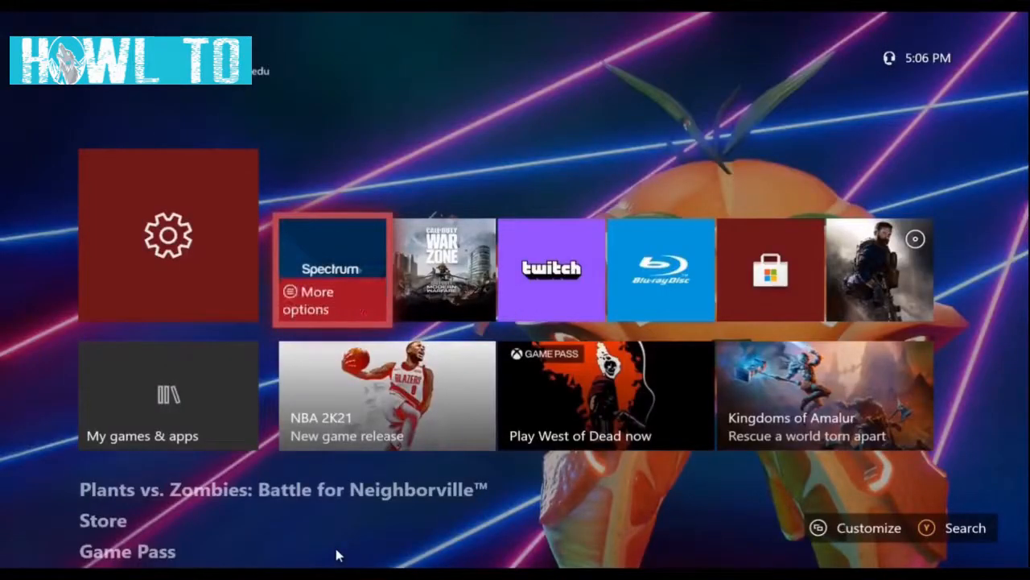